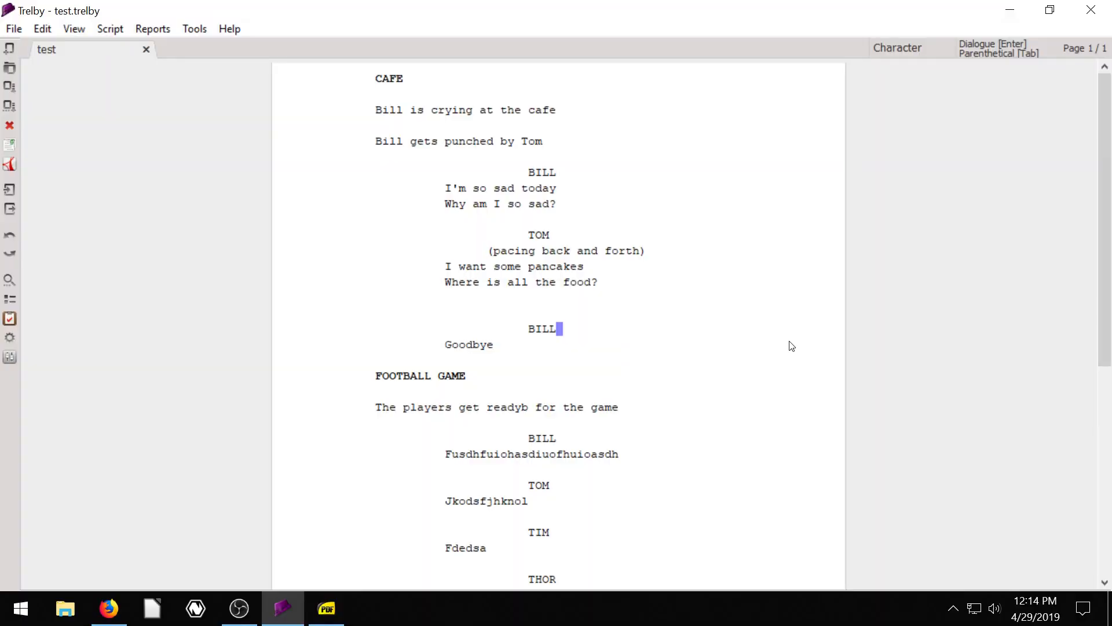
mouse_move(181, 272)
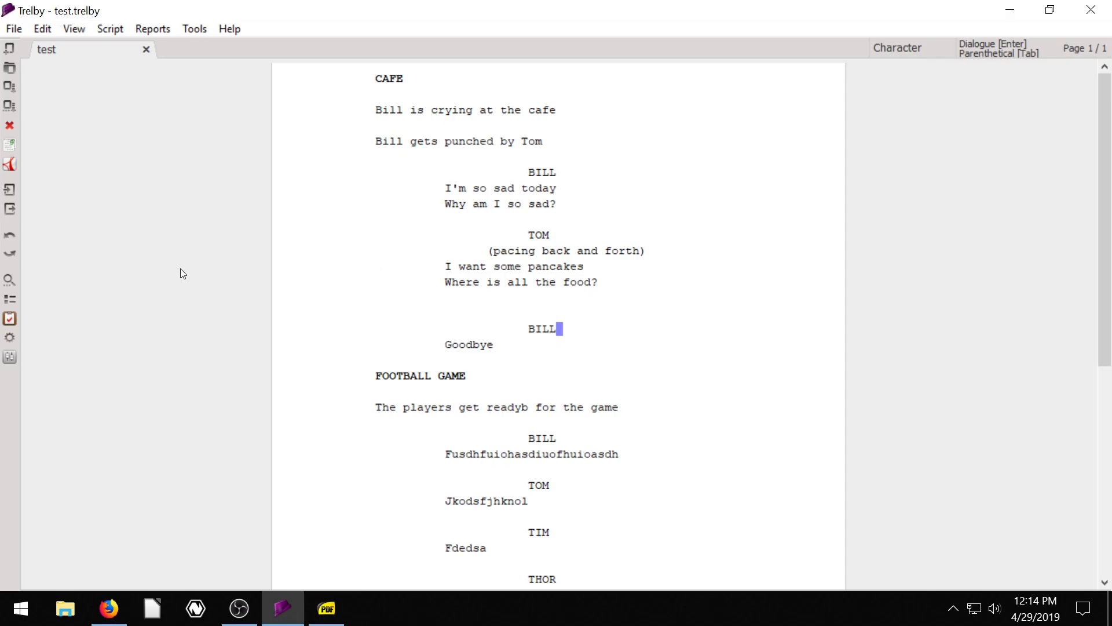
- Review the exported test.pdf in Sumatra PDF from the title page to the script page
click(327, 609)
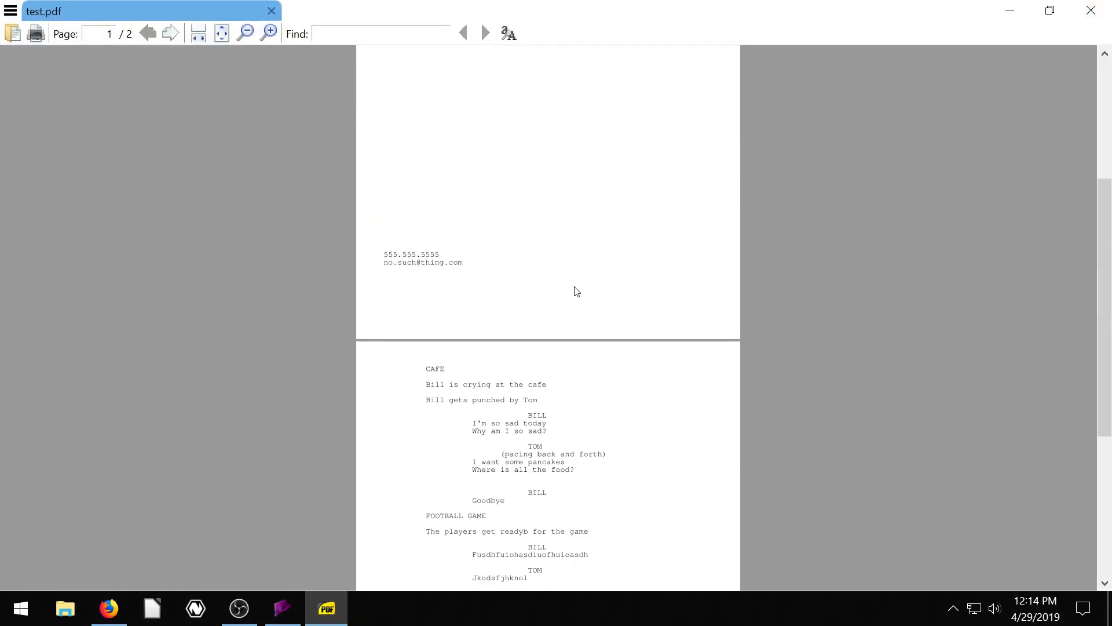
scroll(down, 3)
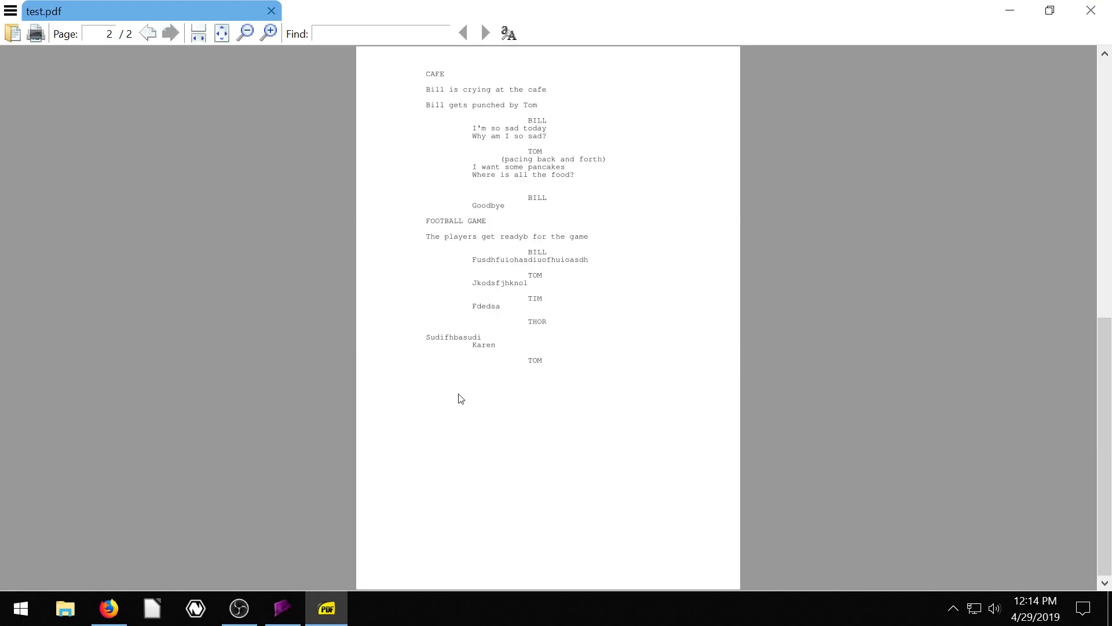
mouse_move(601, 392)
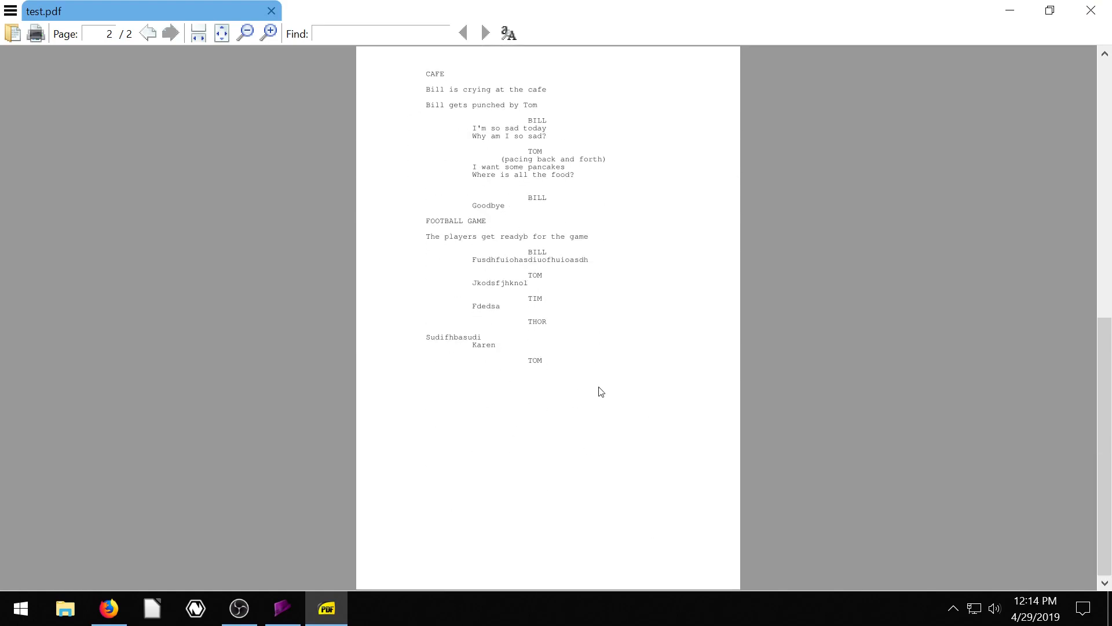
mouse_move(579, 159)
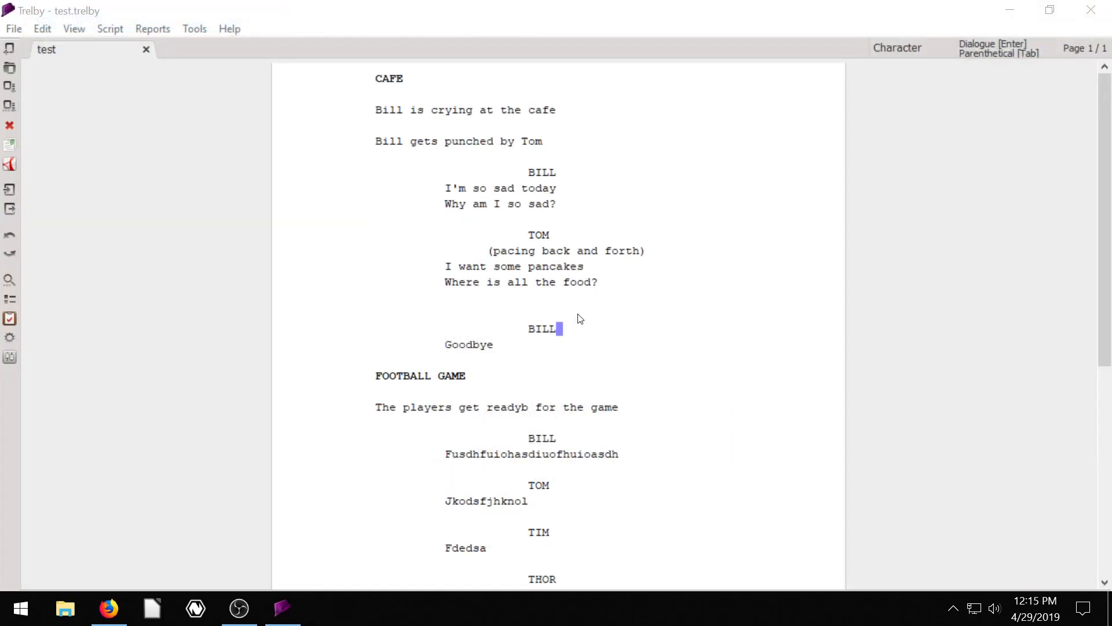
mouse_move(574, 316)
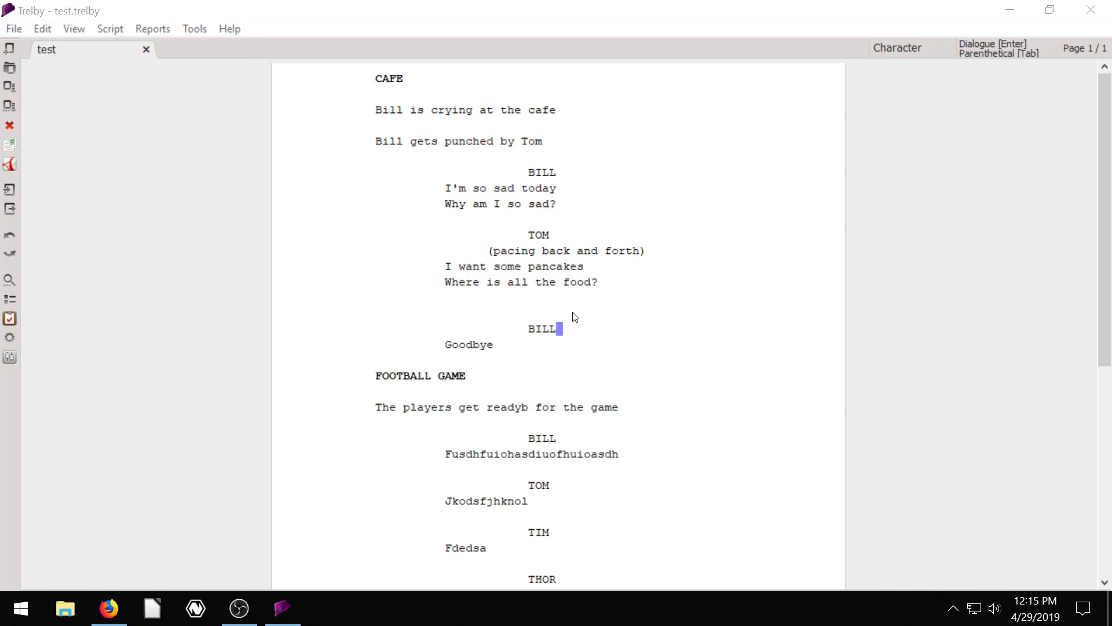
mouse_move(547, 104)
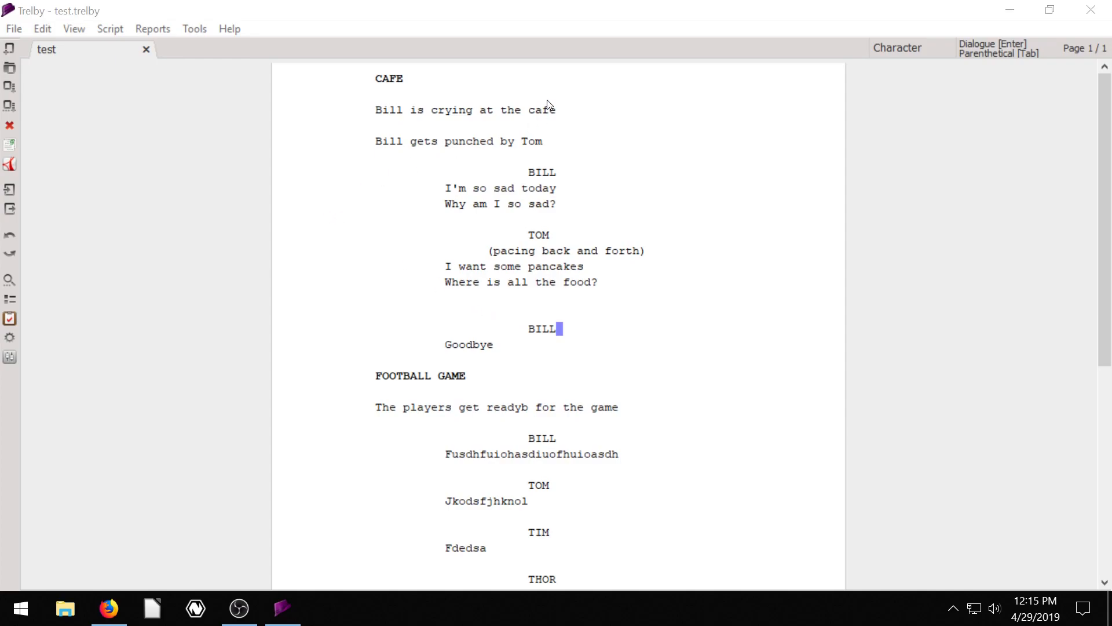
mouse_move(343, 69)
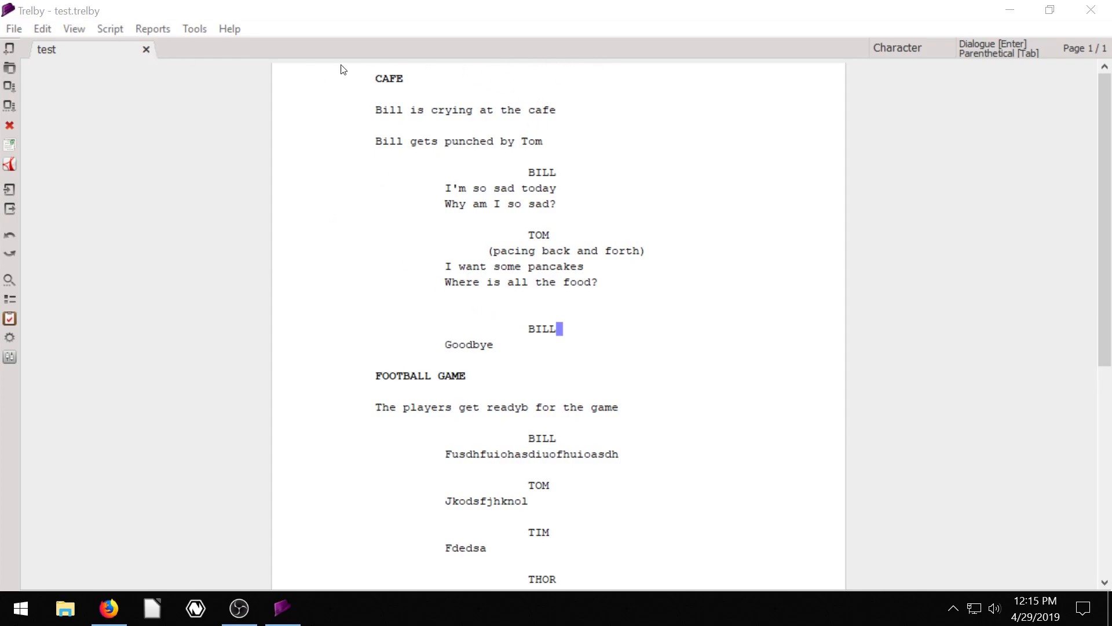
- Bring up the Headers dialog from the Script menu, showing the right-aligned page-number header
click(109, 28)
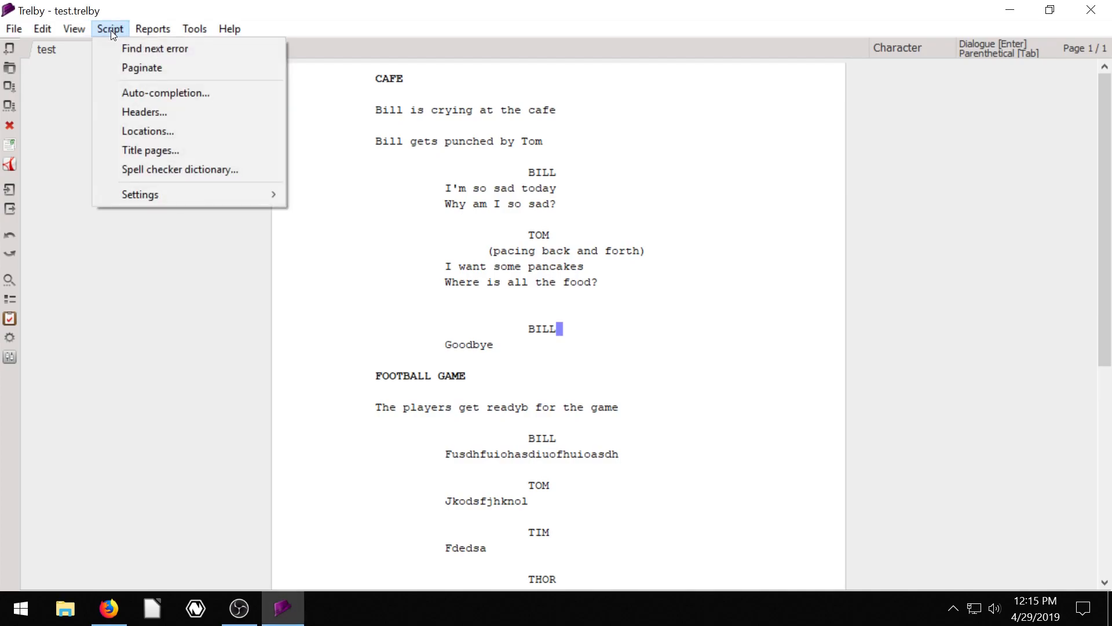
click(144, 113)
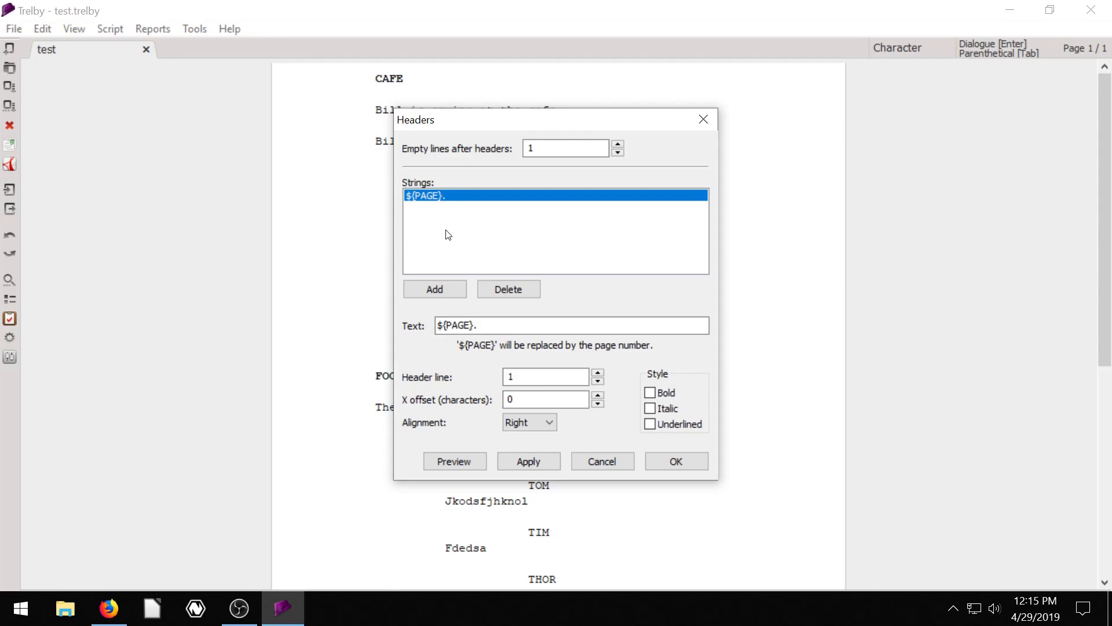
- Preview the header on a sample page showing page number 42. at top right
click(454, 461)
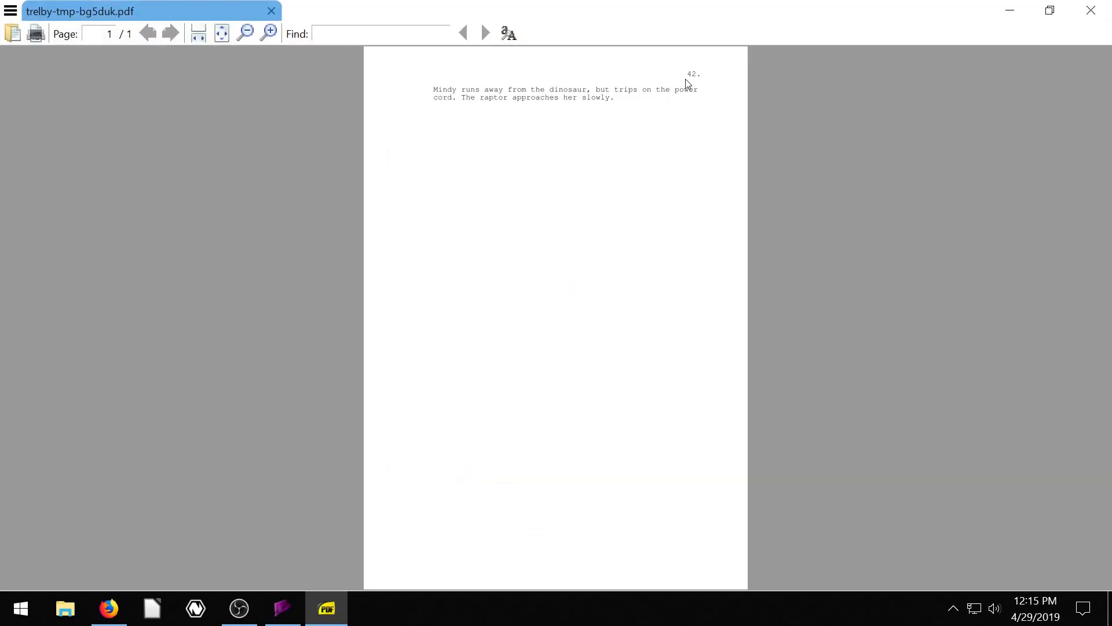
mouse_move(694, 79)
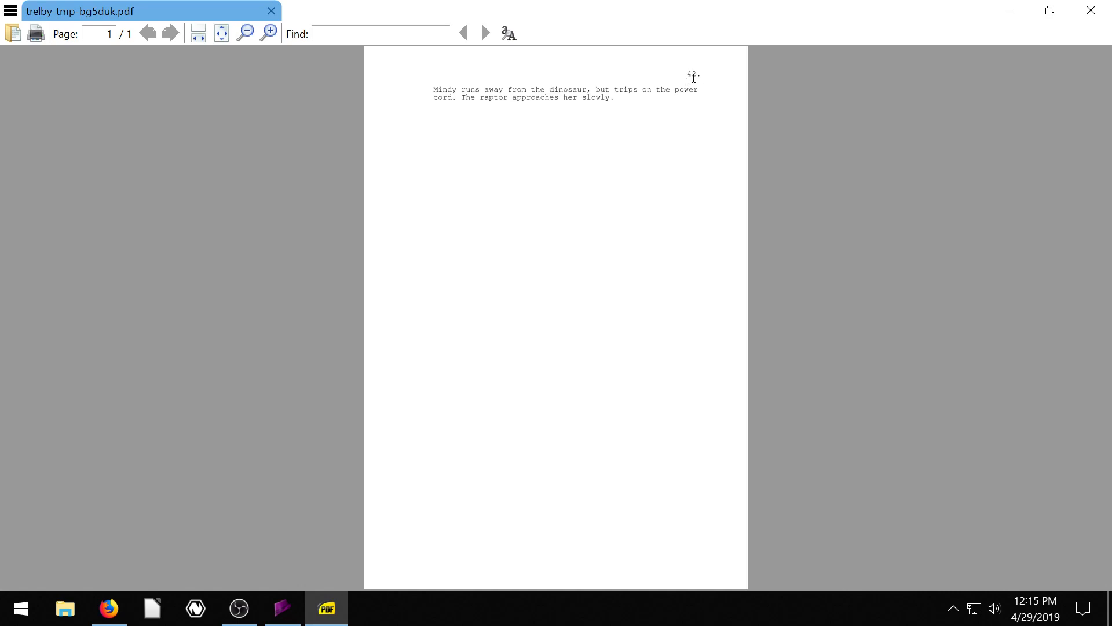
mouse_move(688, 88)
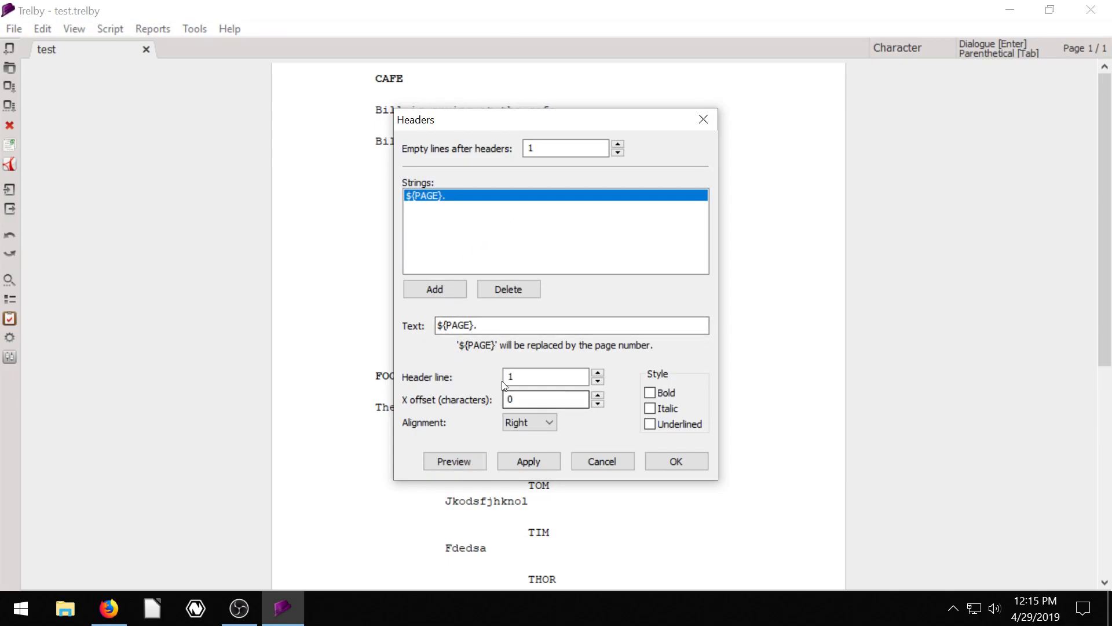
mouse_move(415, 419)
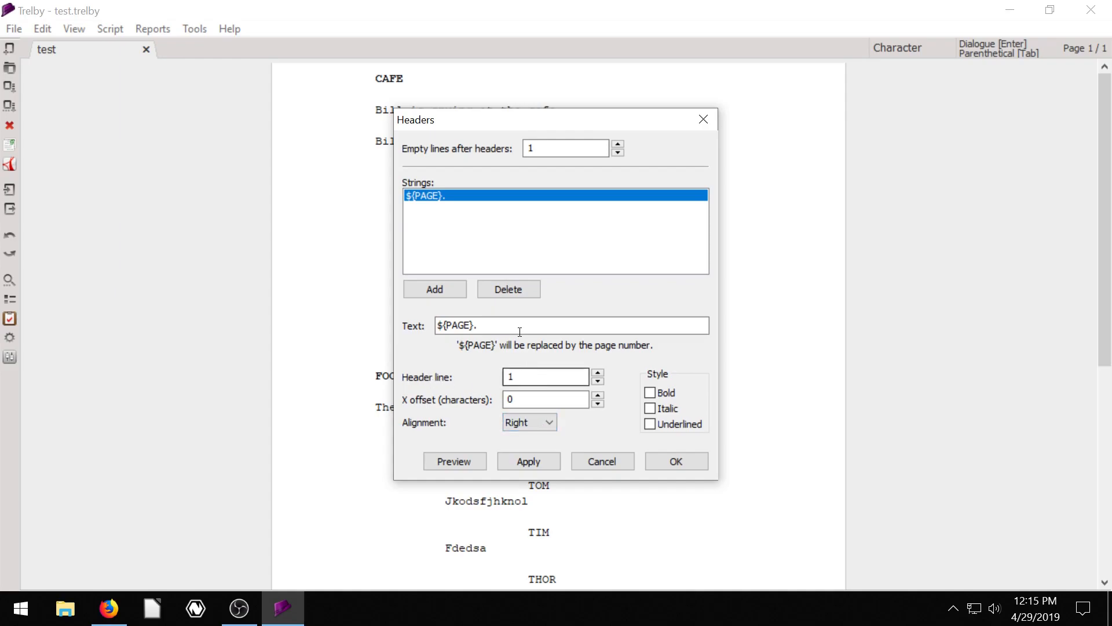
mouse_move(551, 558)
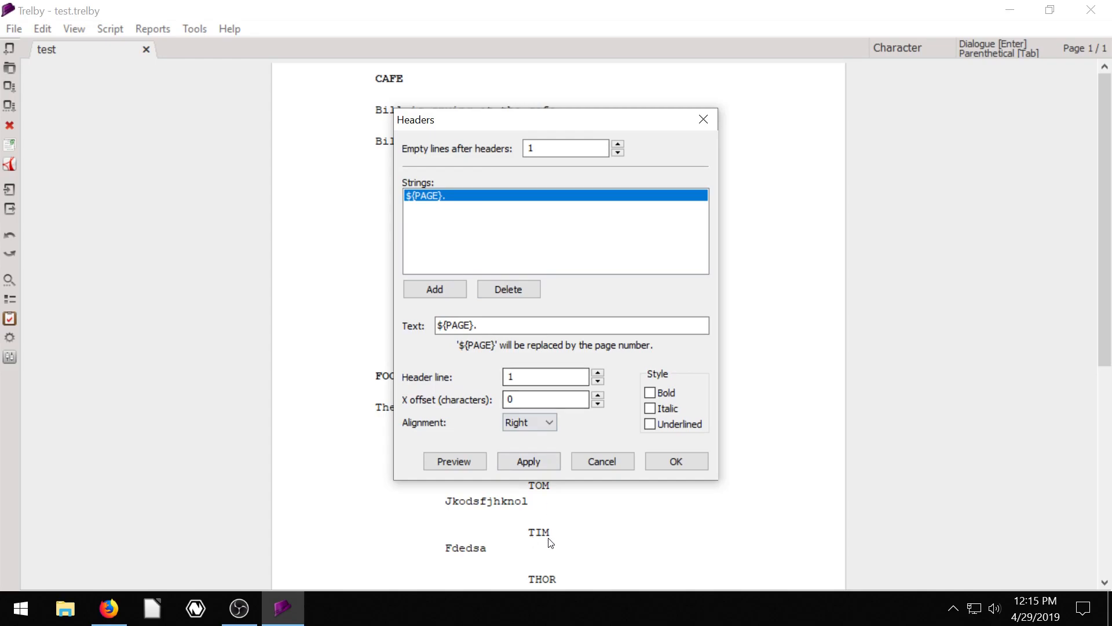
- Add a new header line with the text MY AWESOME SCRIPT
click(435, 289)
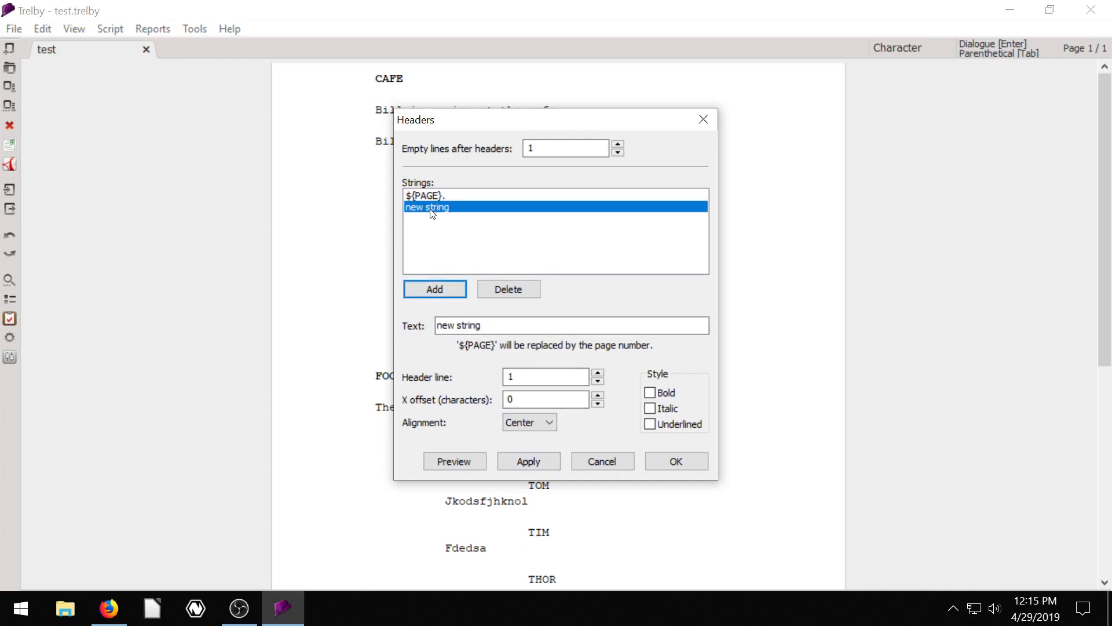
click(570, 325)
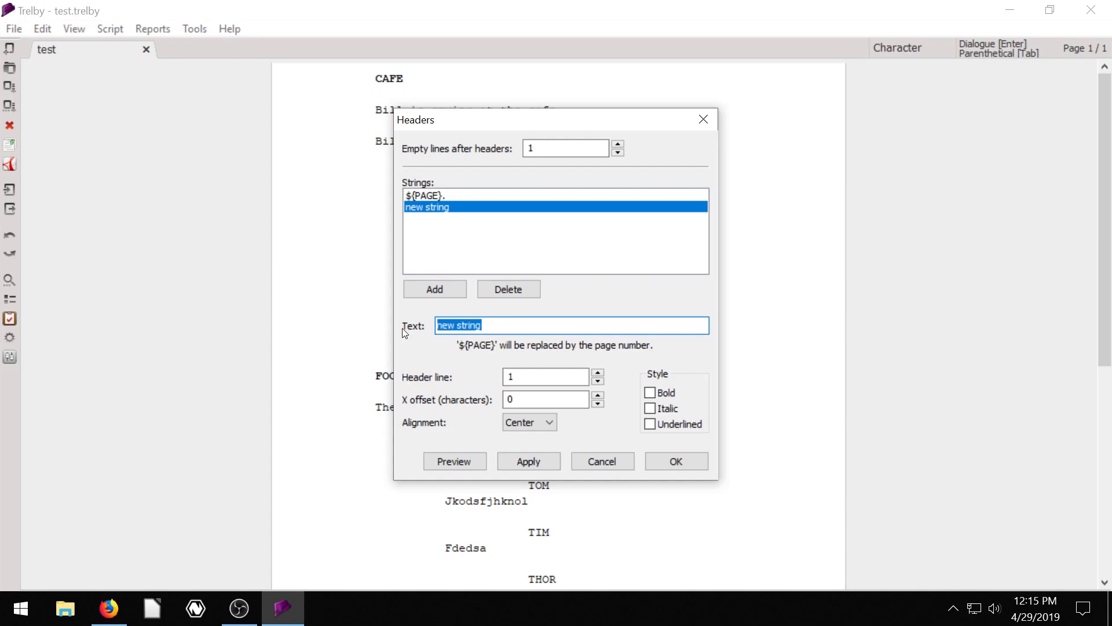
text(MY AWE)
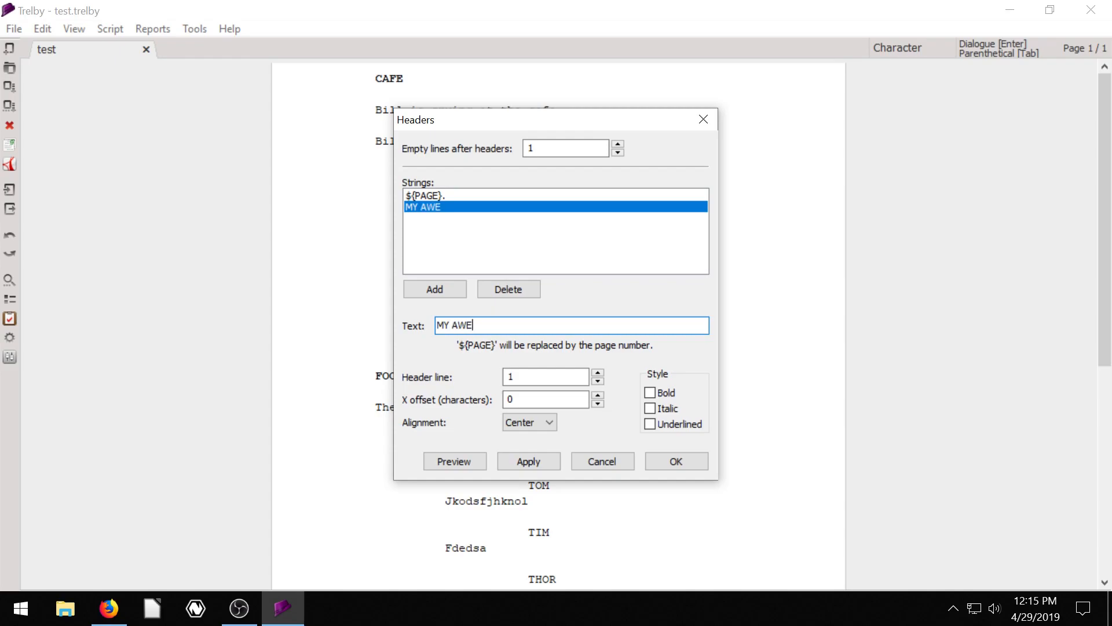
text(SOME S)
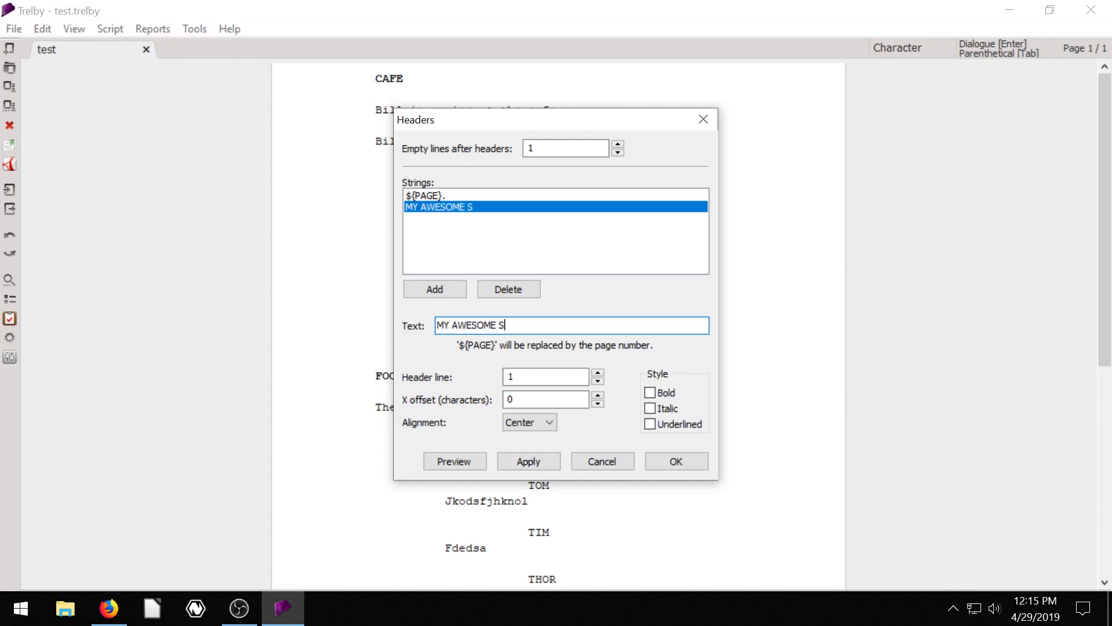
text(CRIPT)
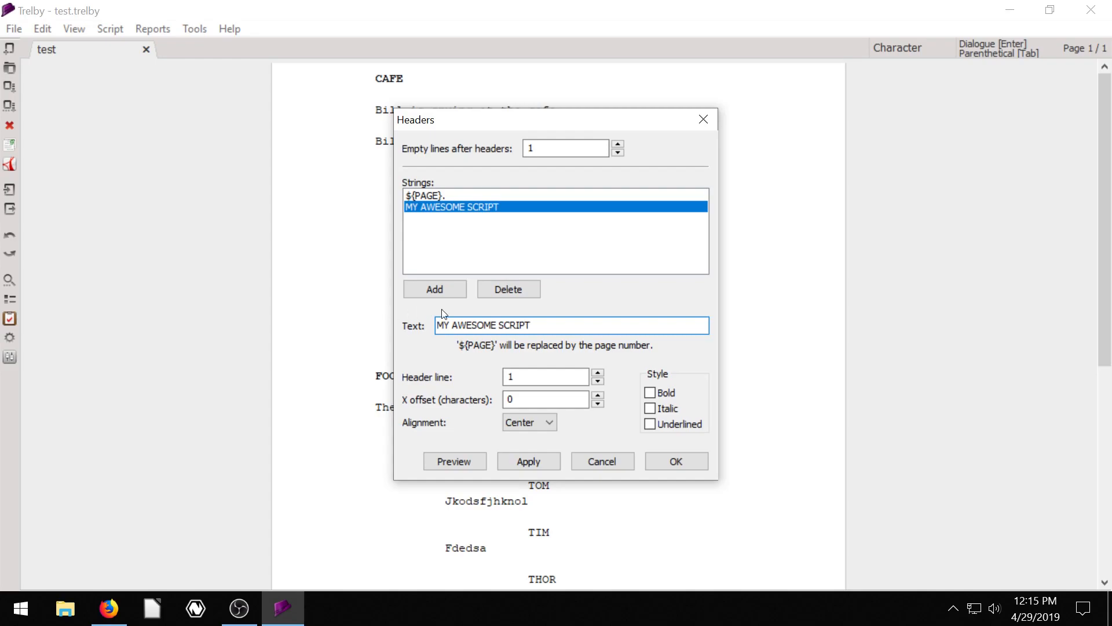
- Make the MY AWESOME SCRIPT header centered and bold, then preview it
click(530, 422)
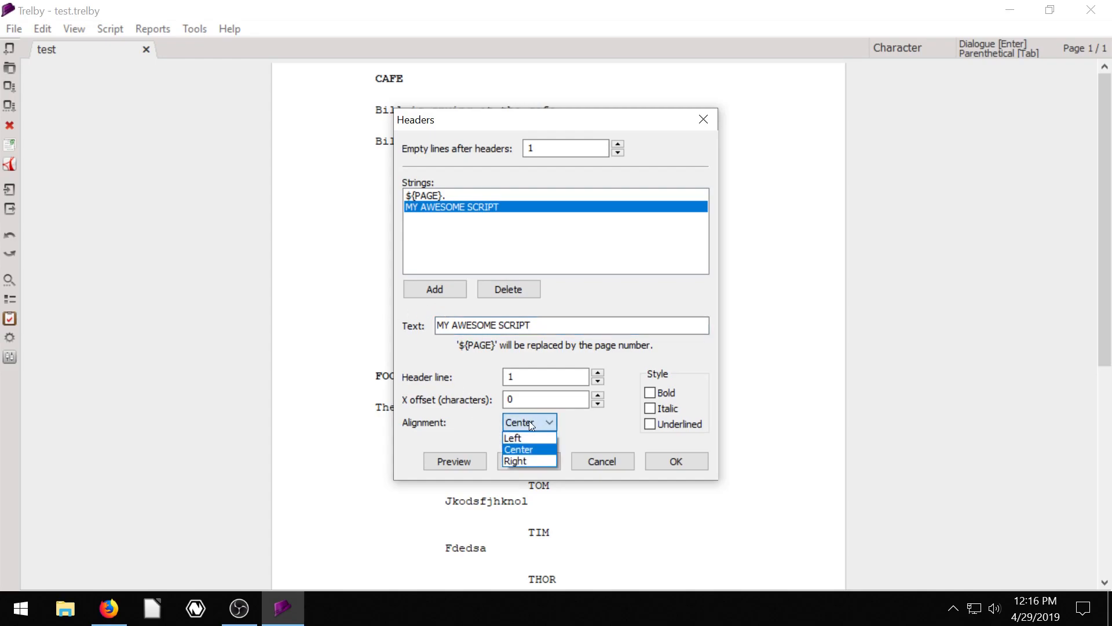
click(519, 449)
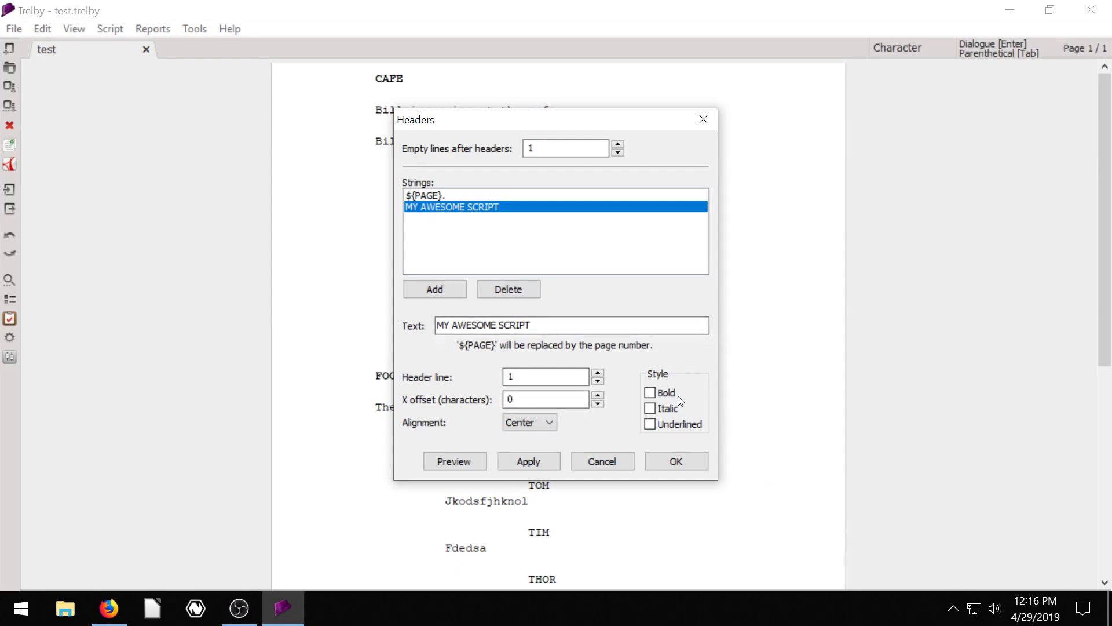
click(650, 393)
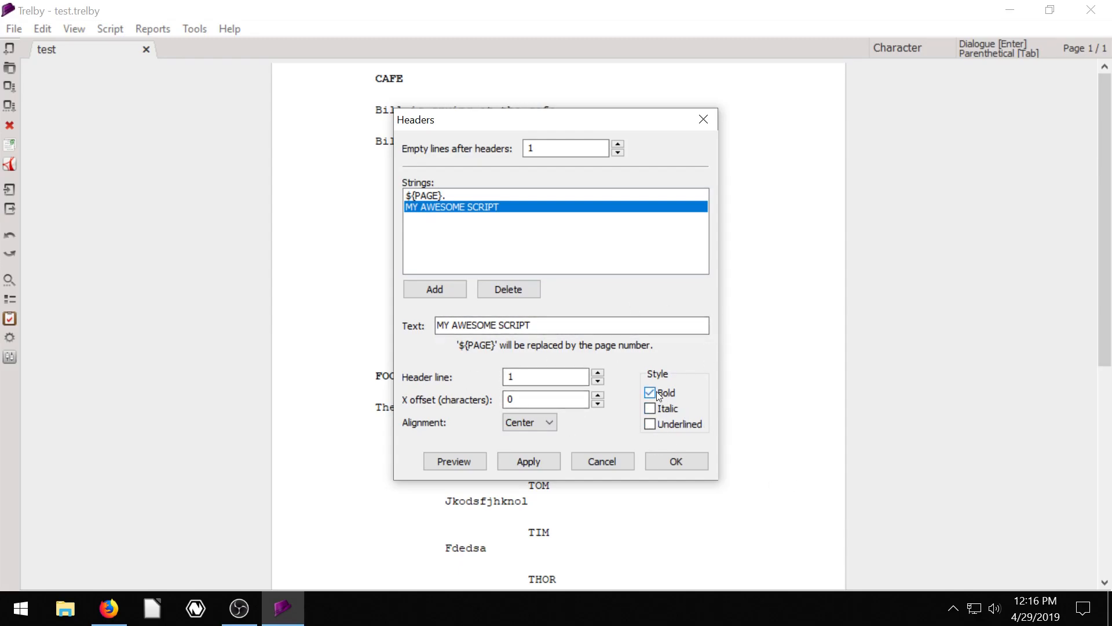
click(454, 462)
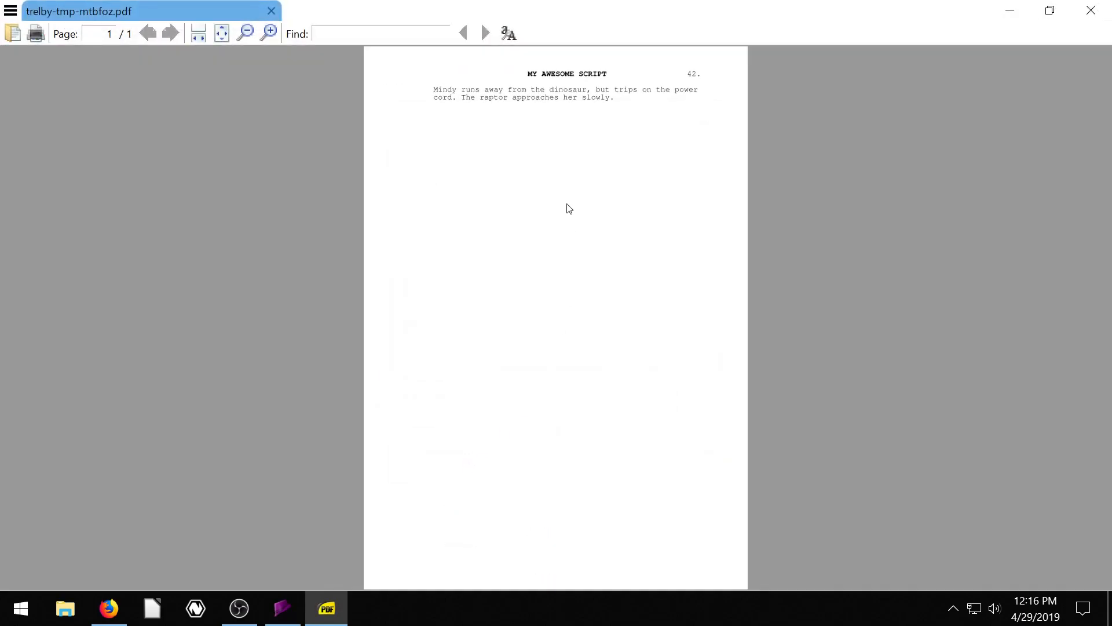
- Enlarge the preview and fit it to the window width to examine the header
click(269, 32)
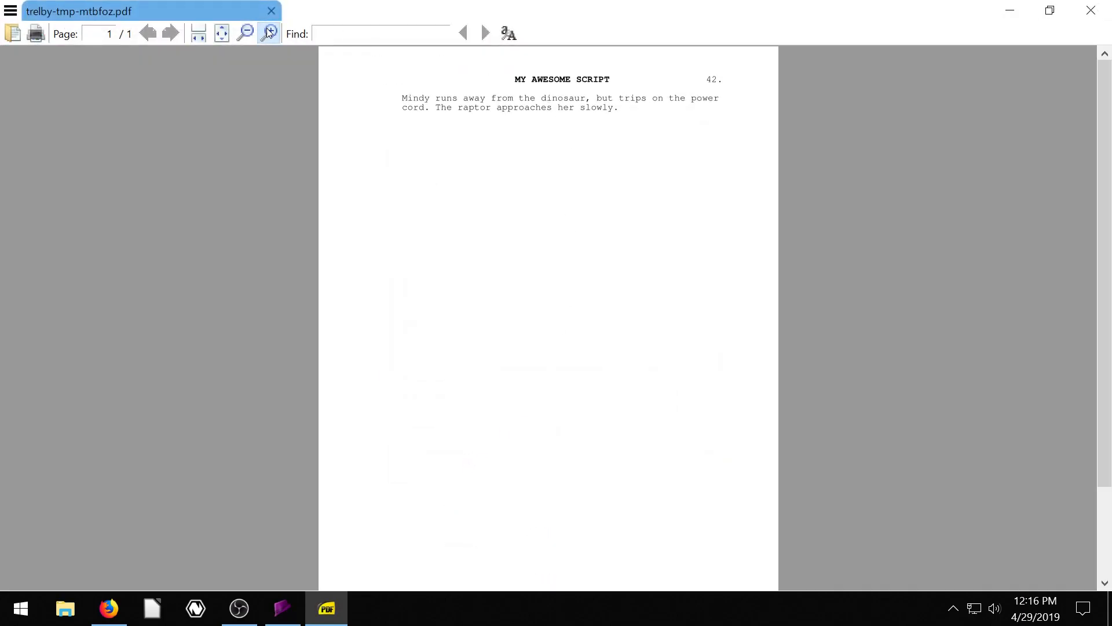
click(269, 34)
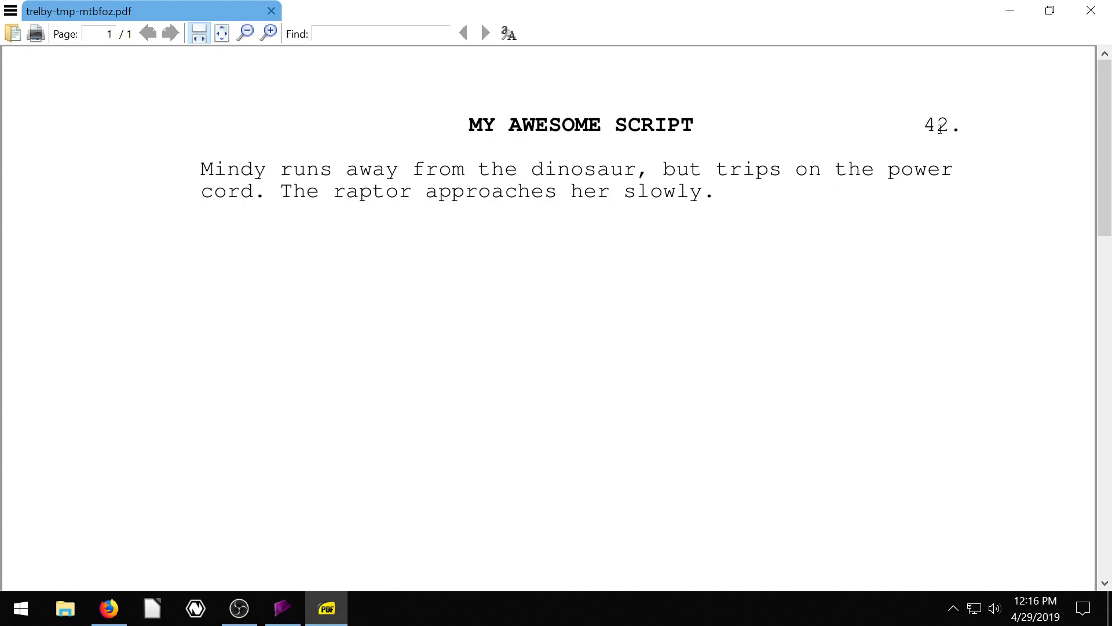
mouse_move(966, 123)
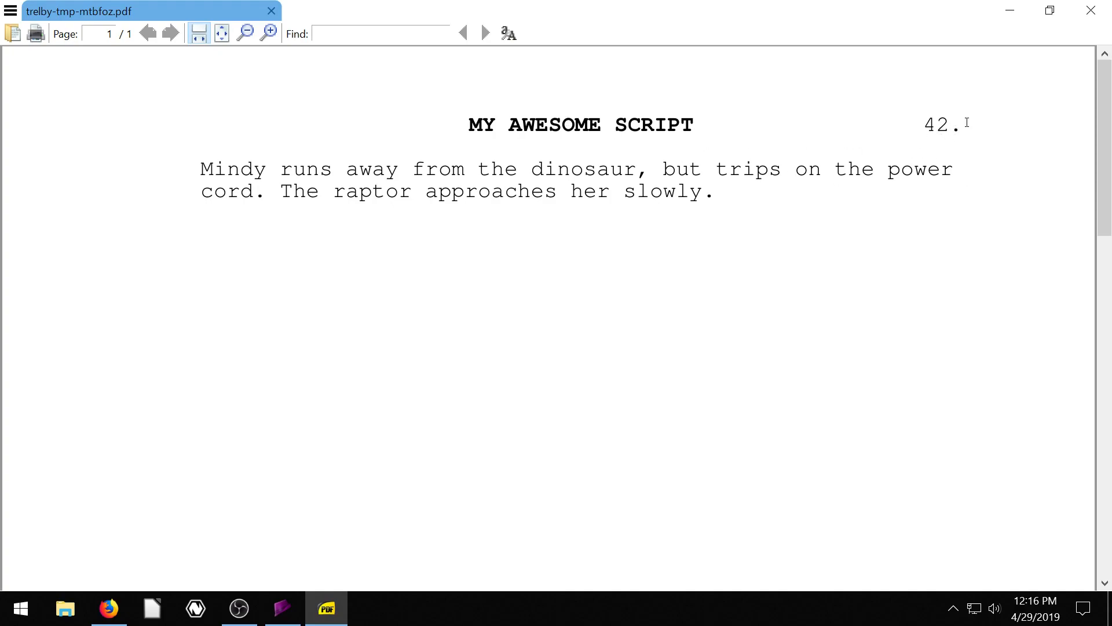
mouse_move(1009, 13)
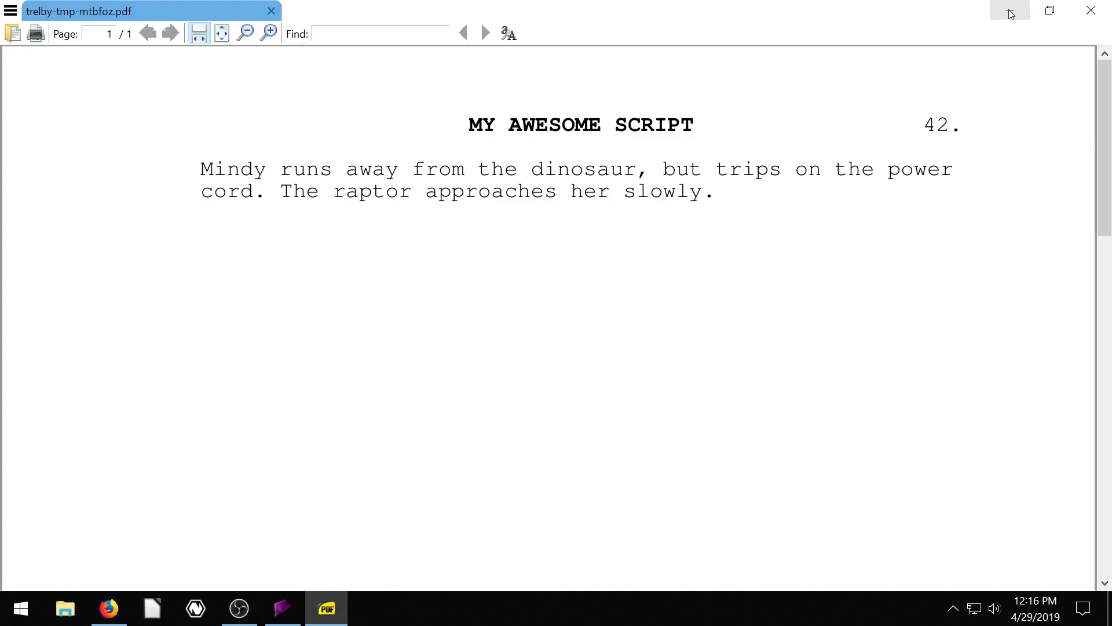
mouse_move(1010, 11)
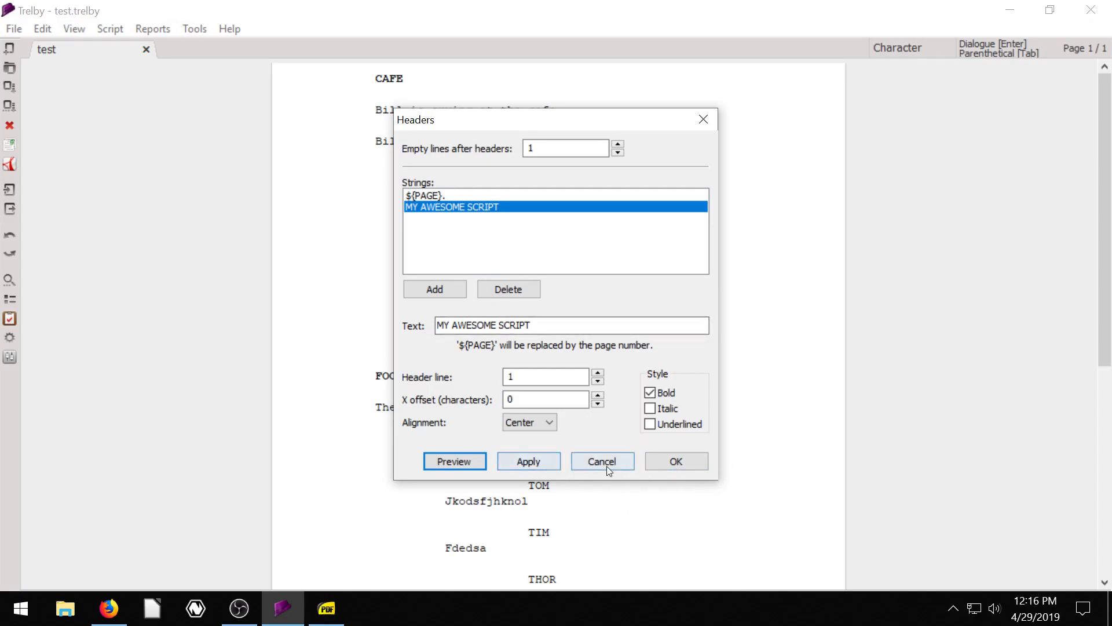
- Cancel the Headers dialog, discarding the MY AWESOME SCRIPT header
click(602, 461)
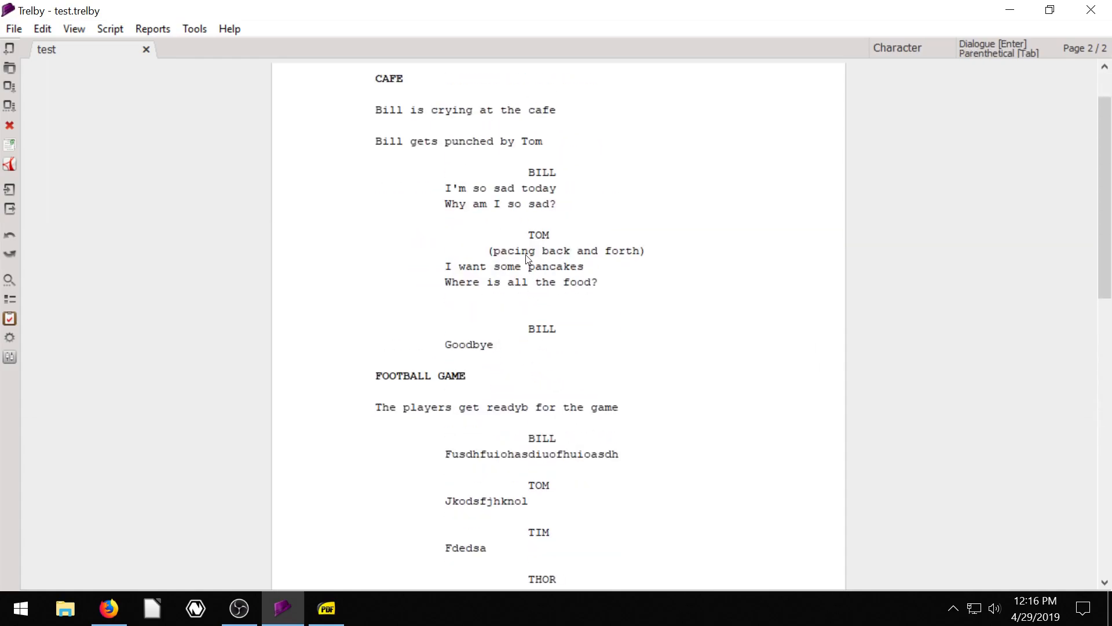
click(109, 27)
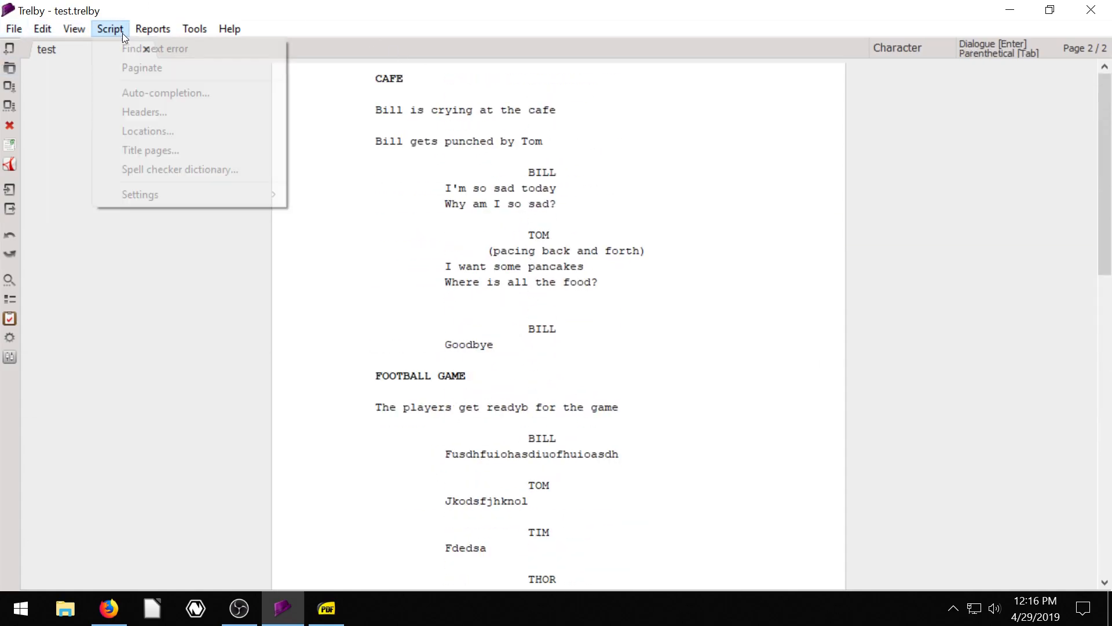
- Add a bold, centered MY SCRIPT header line in the Headers dialog and confirm with OK
click(153, 28)
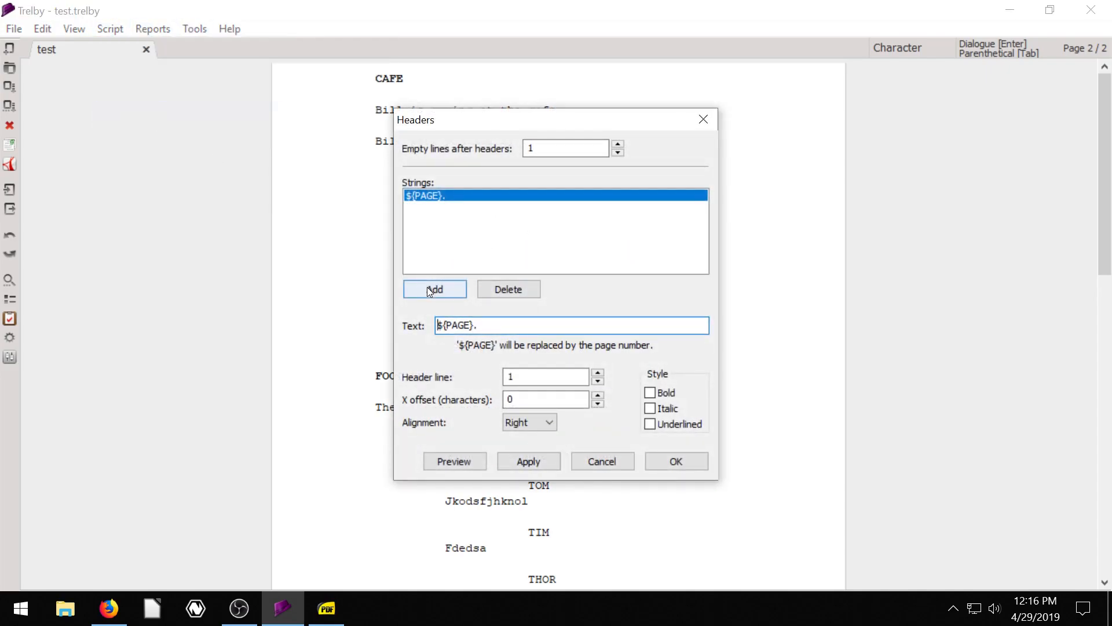
click(435, 290)
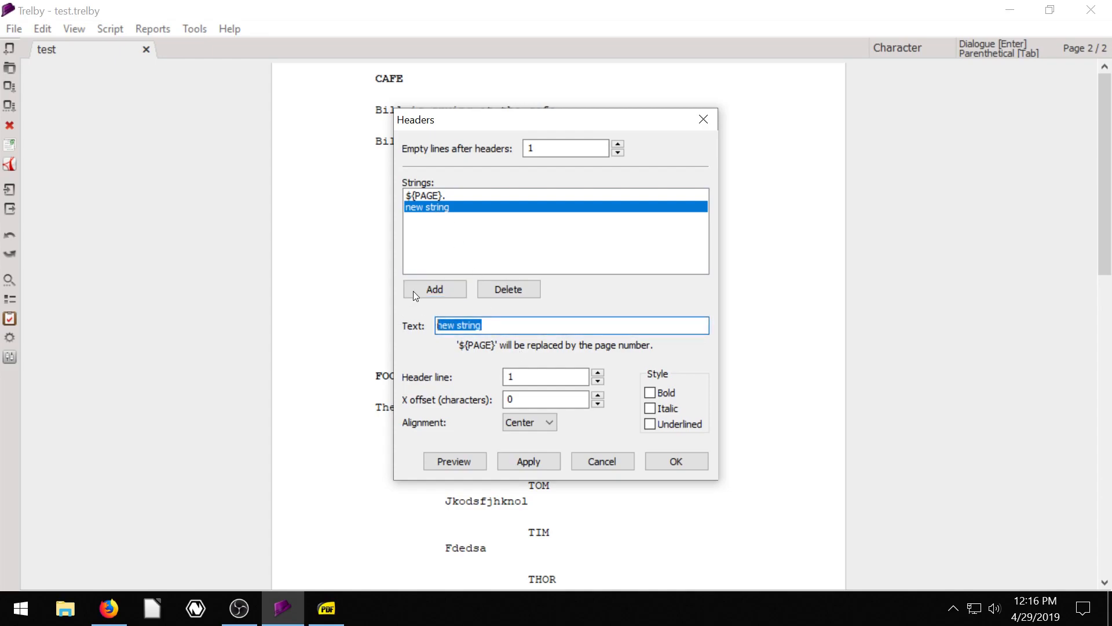
text(MY SCR)
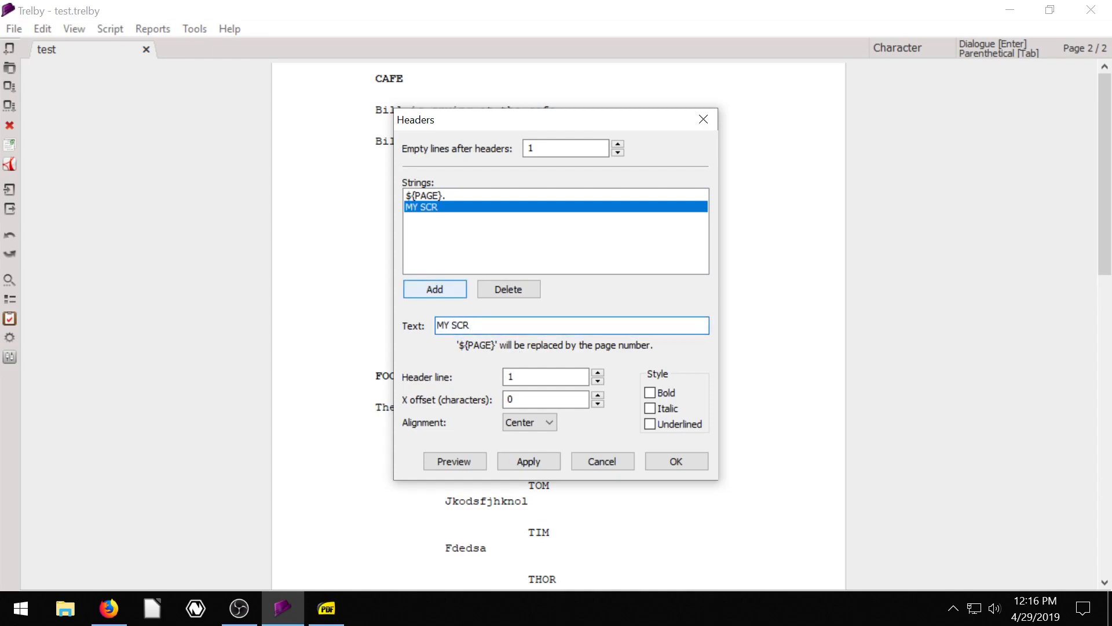
text(IPT)
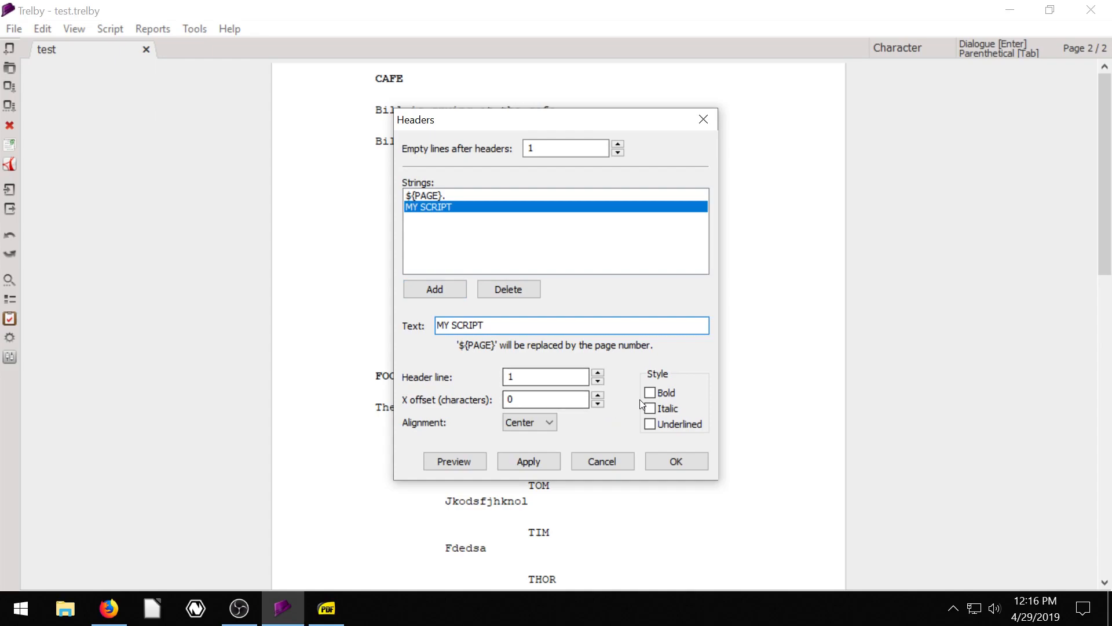
click(650, 393)
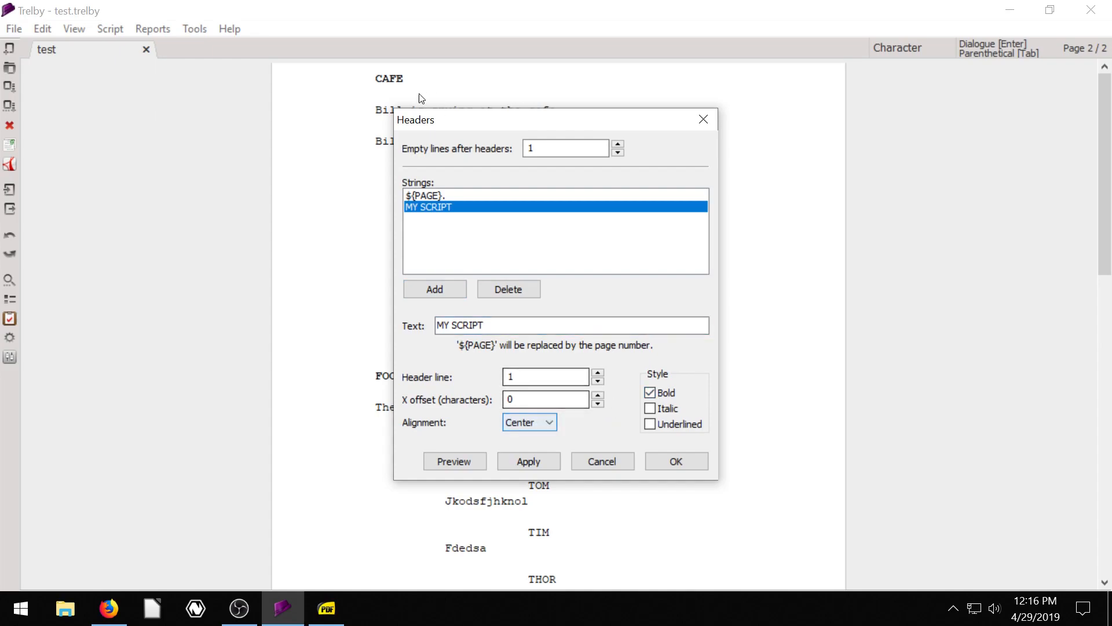
click(529, 461)
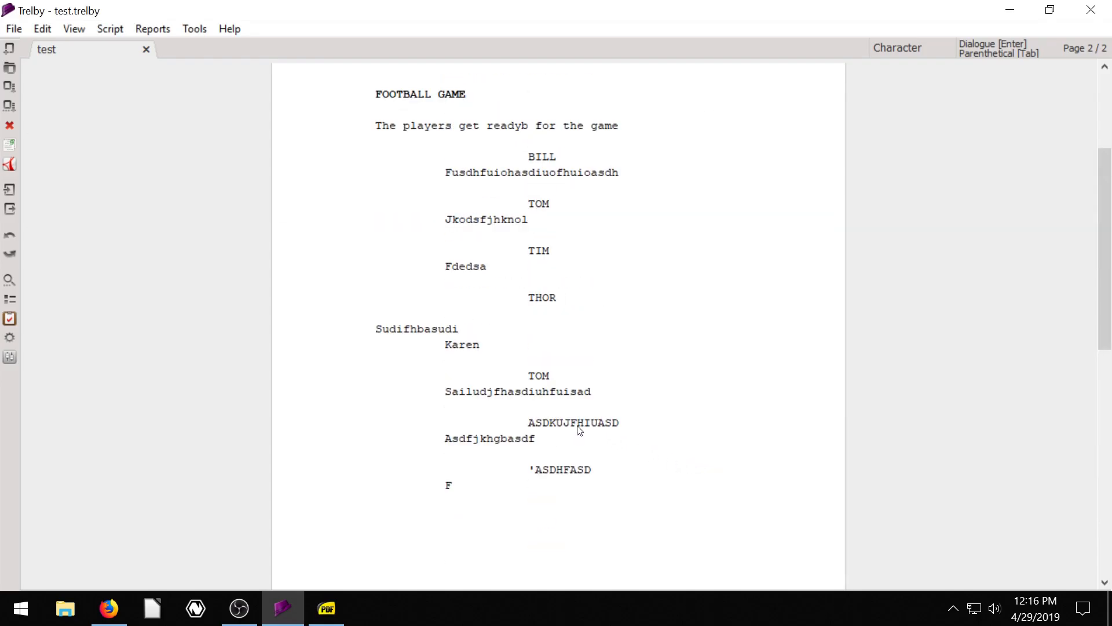
scroll(up, 3)
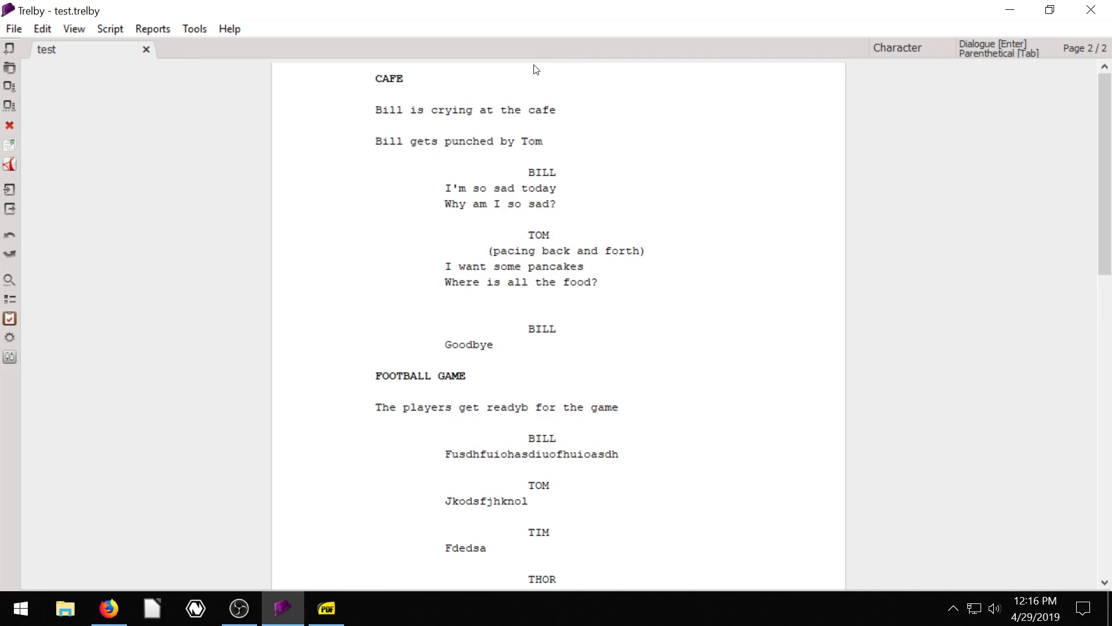
scroll(down, 3)
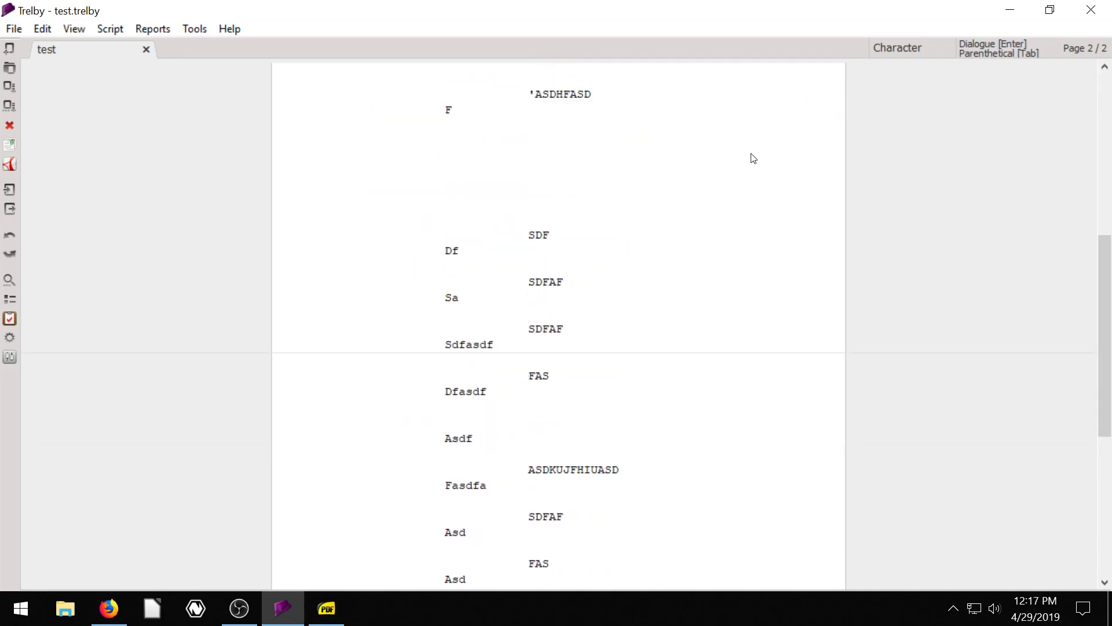
scroll(down, 3)
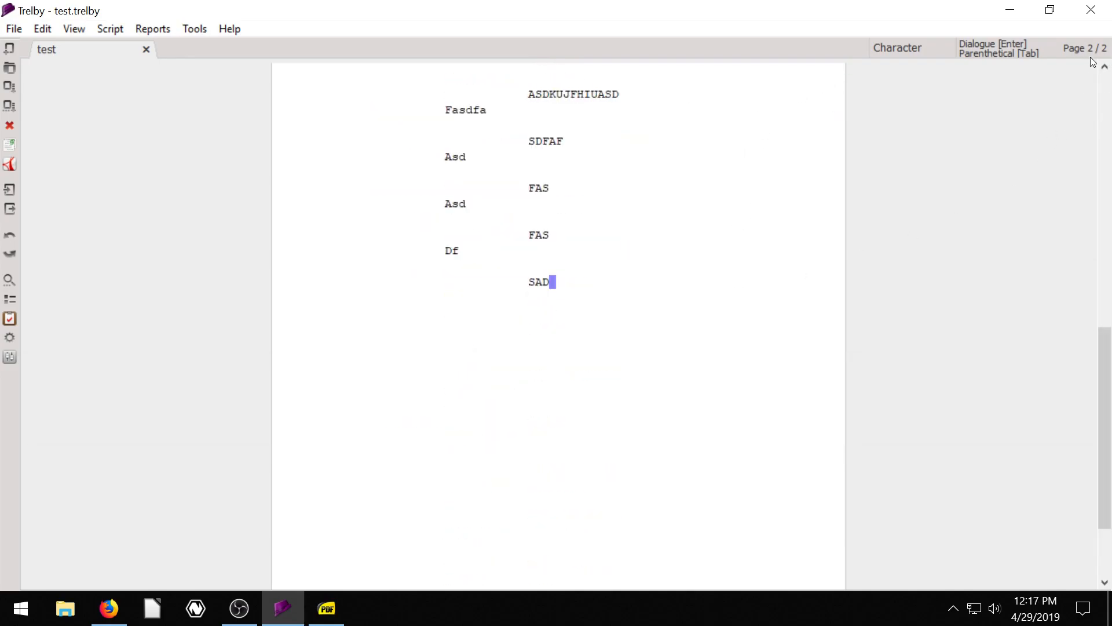
mouse_move(1092, 54)
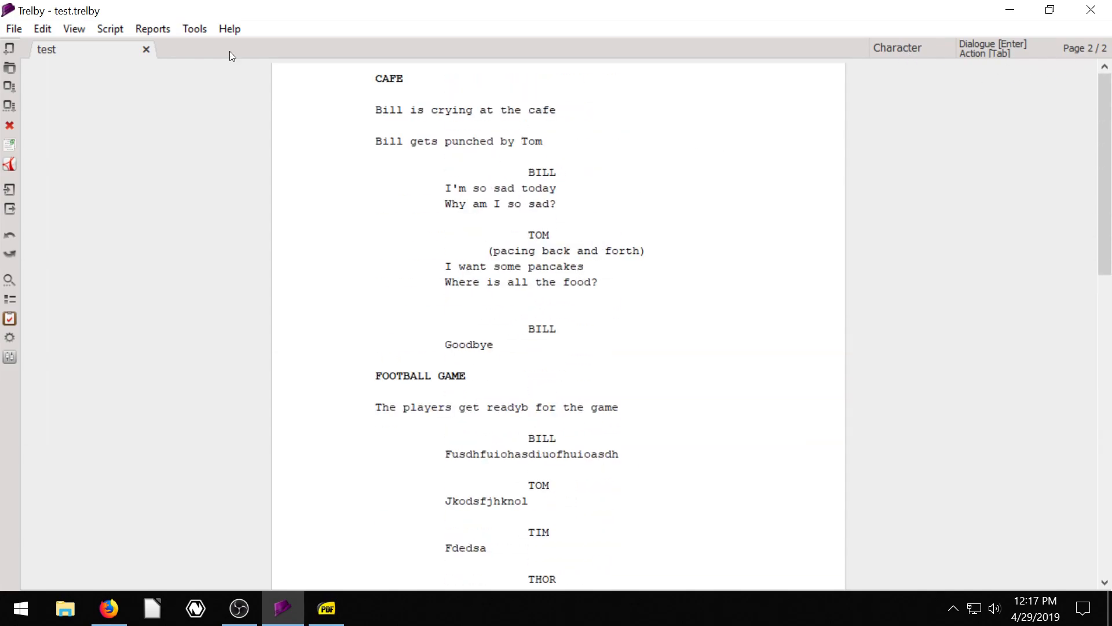
- Export the script to PDF despite the errors warning, replacing test.pdf on the Desktop
click(14, 28)
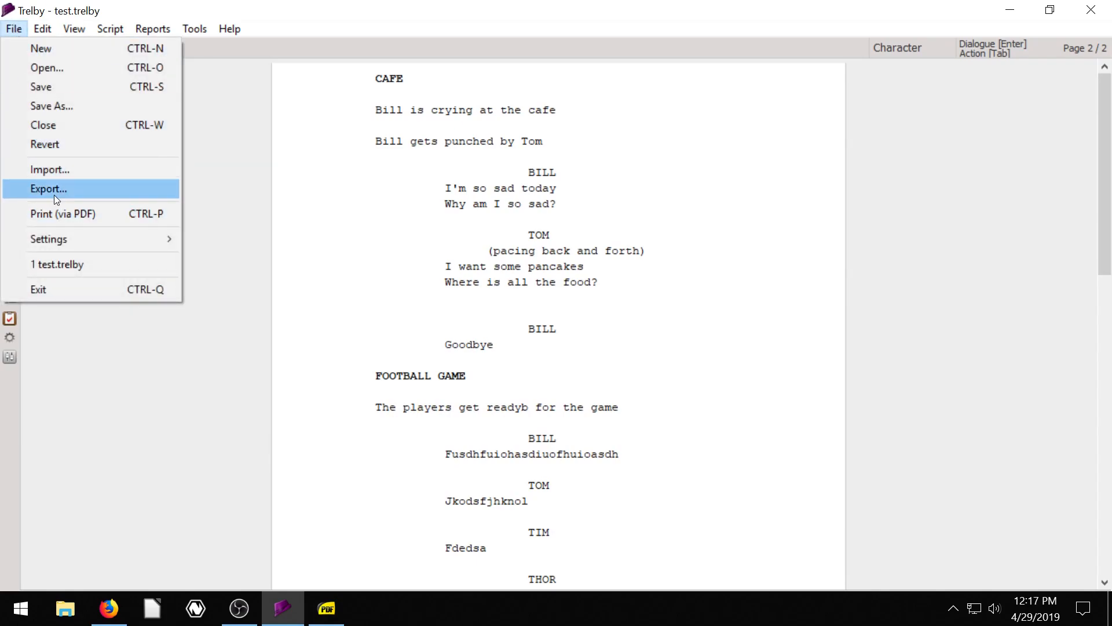
click(49, 189)
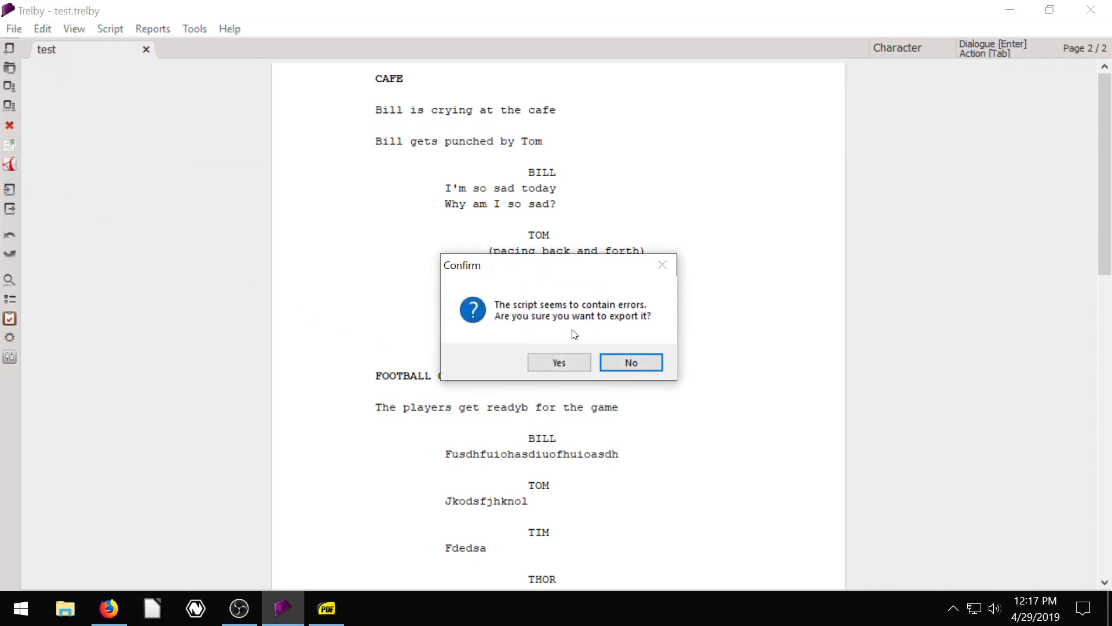
click(558, 362)
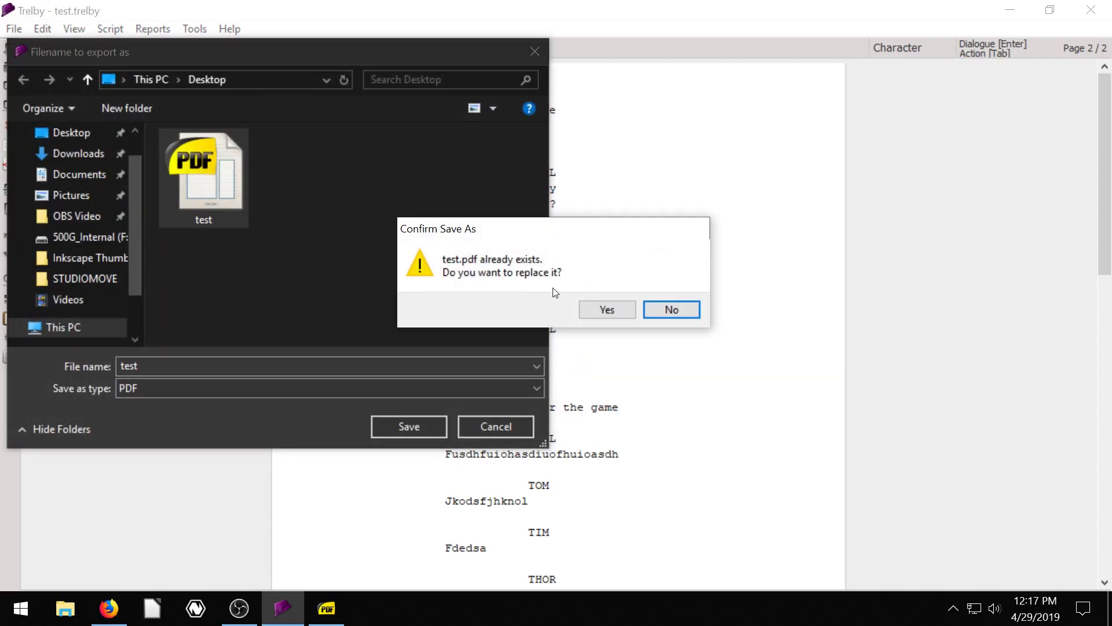
click(607, 309)
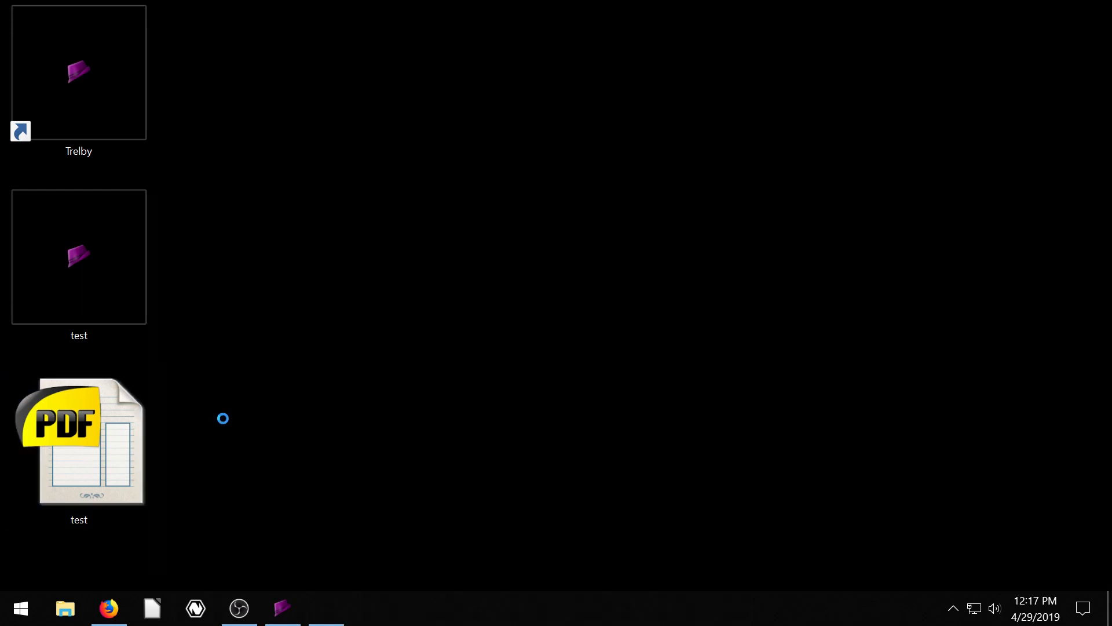
double_click(79, 440)
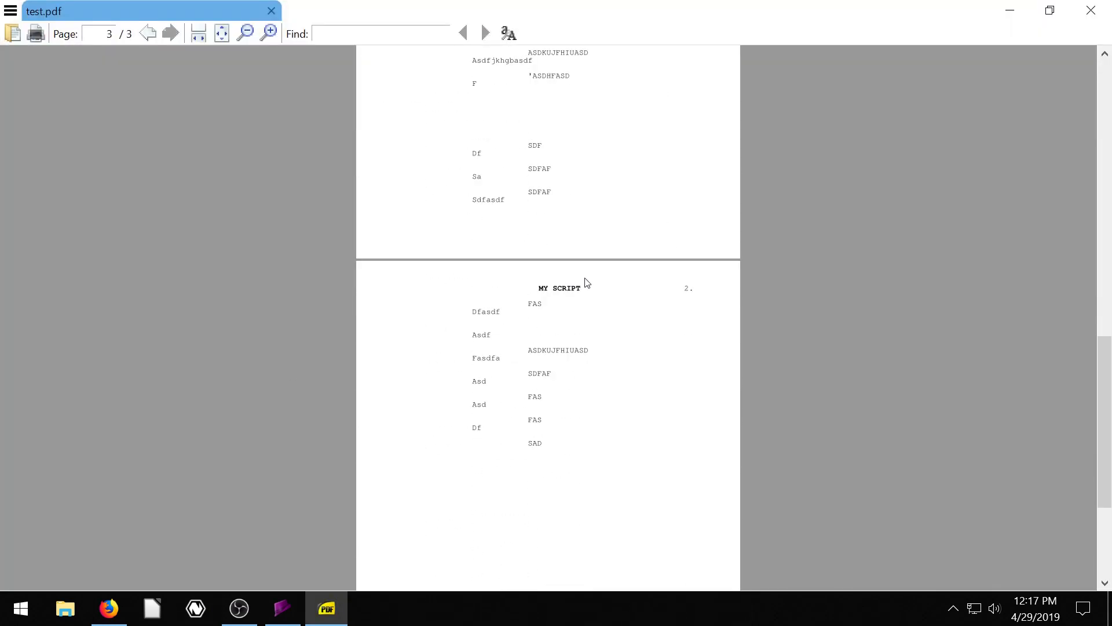
scroll(up, 3)
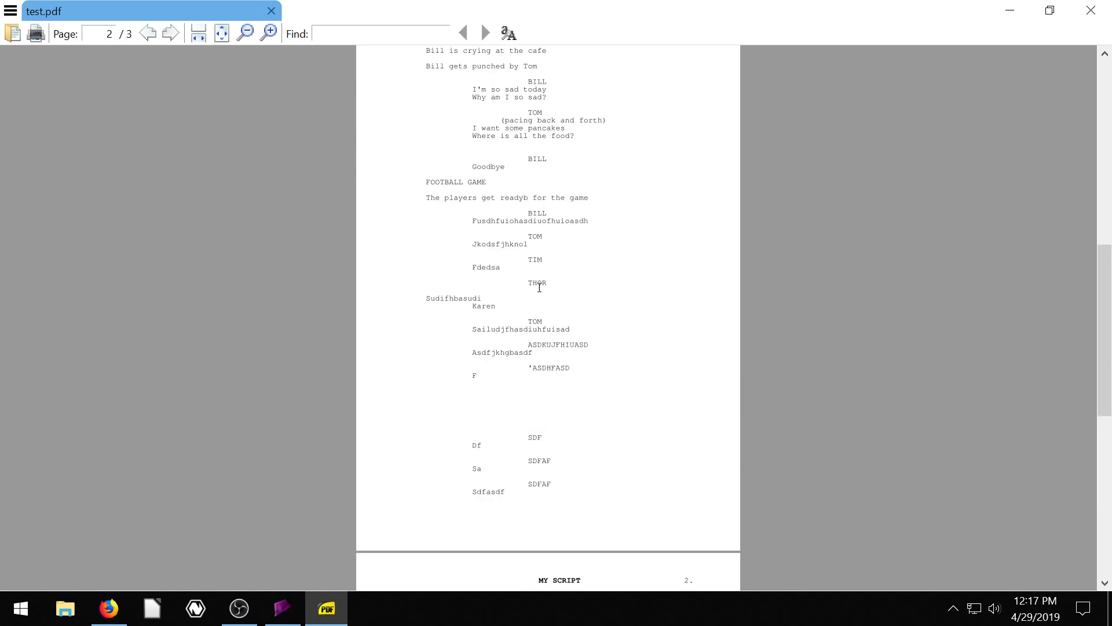
scroll(down, 3)
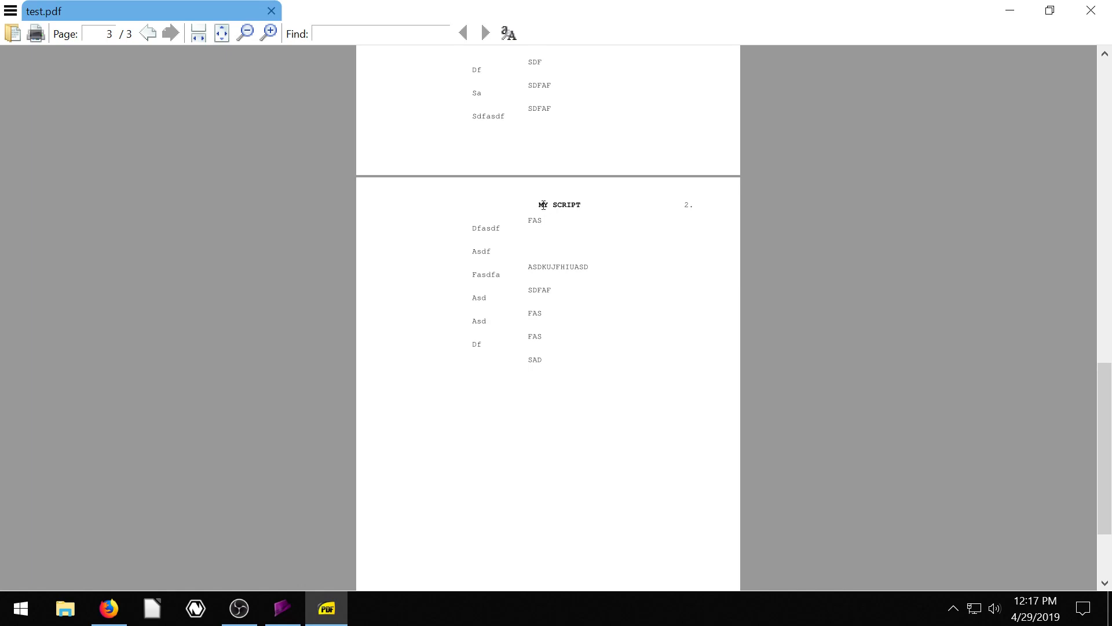
scroll(down, 3)
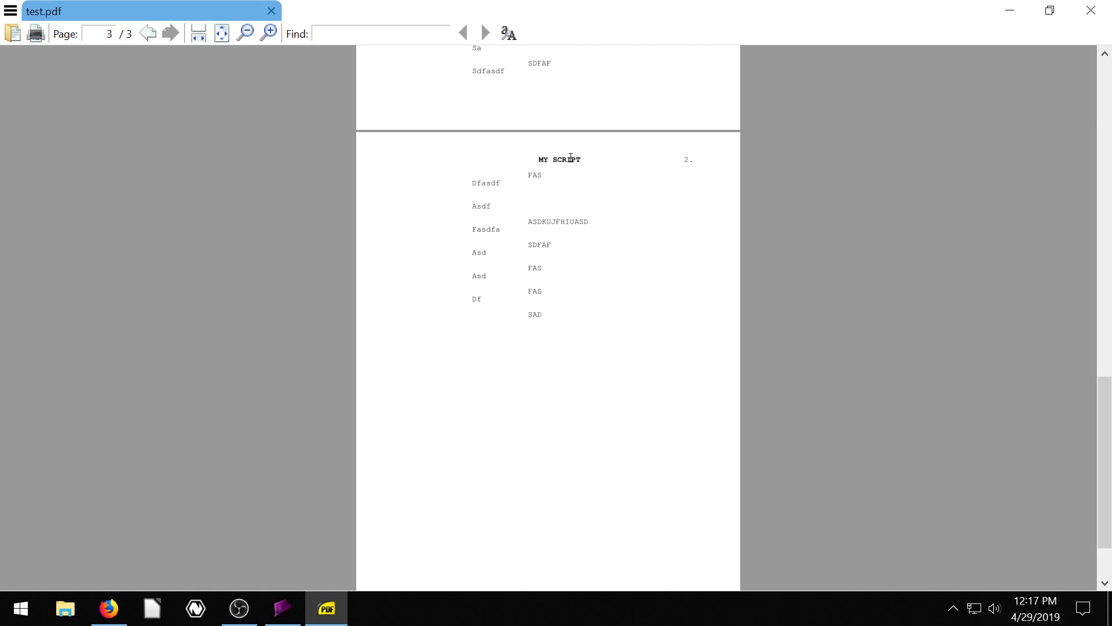
mouse_move(686, 160)
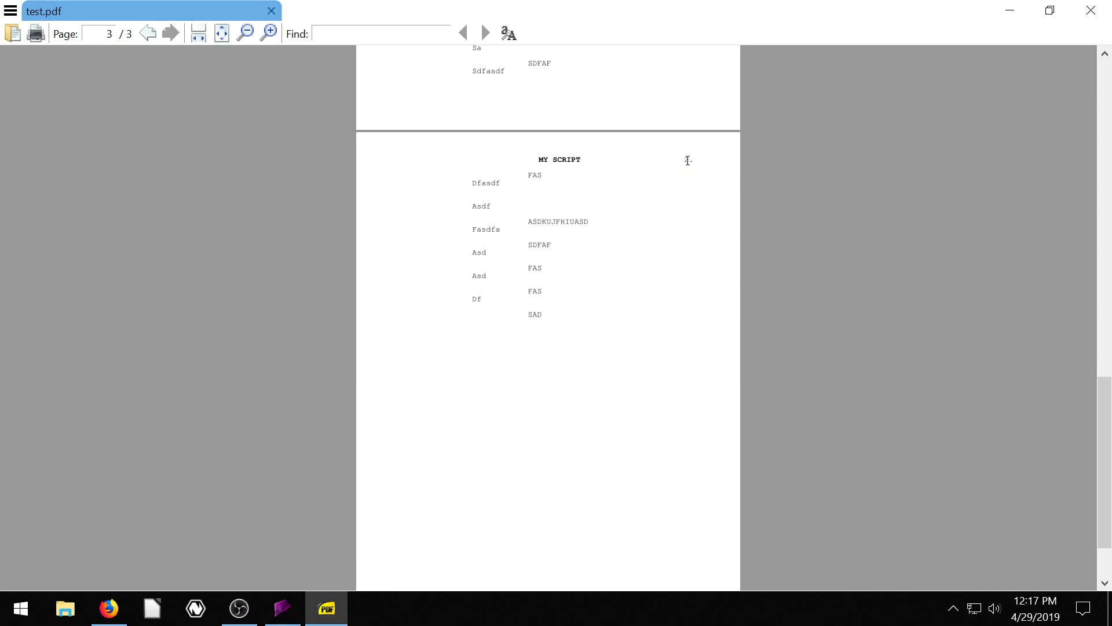
mouse_move(679, 172)
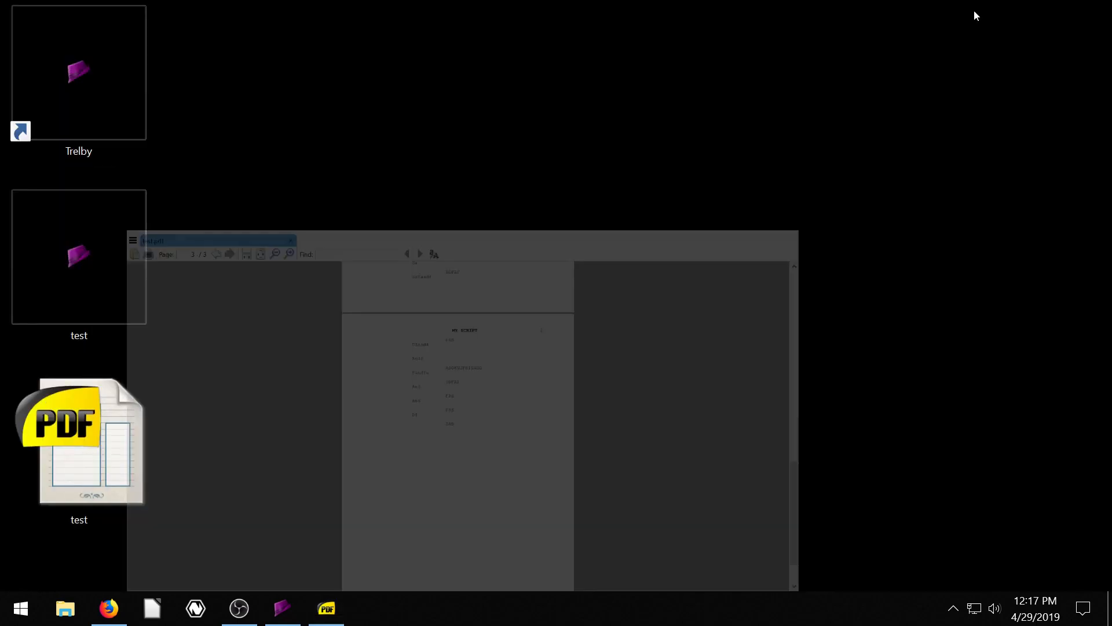
- Set the page-number header to Left alignment, leaving MY SCRIPT bold and centered, and close Headers
click(283, 608)
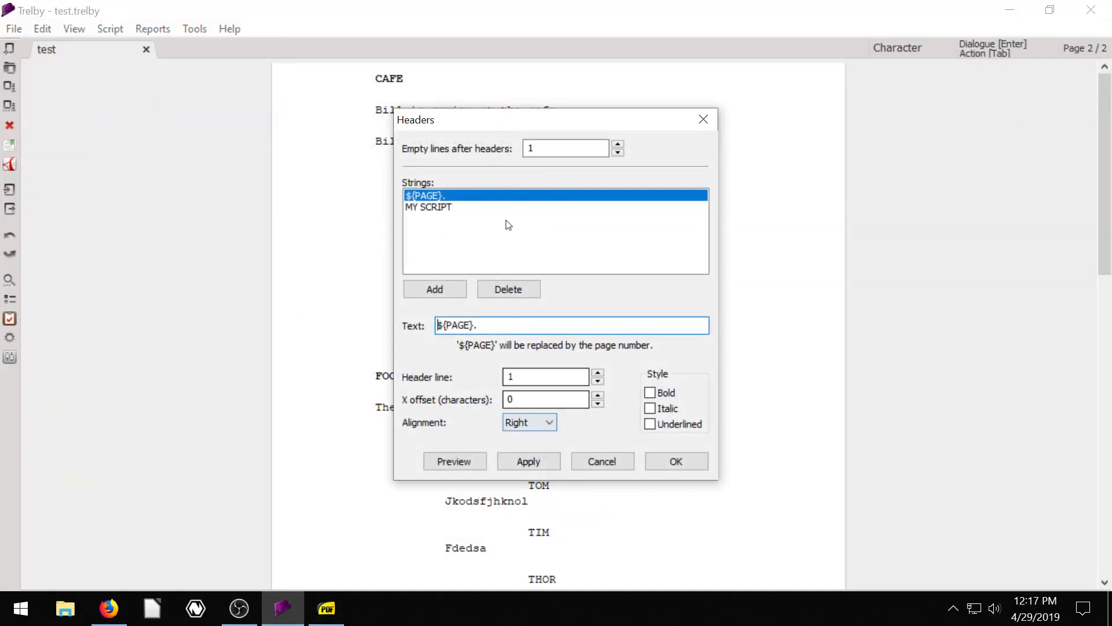
click(542, 422)
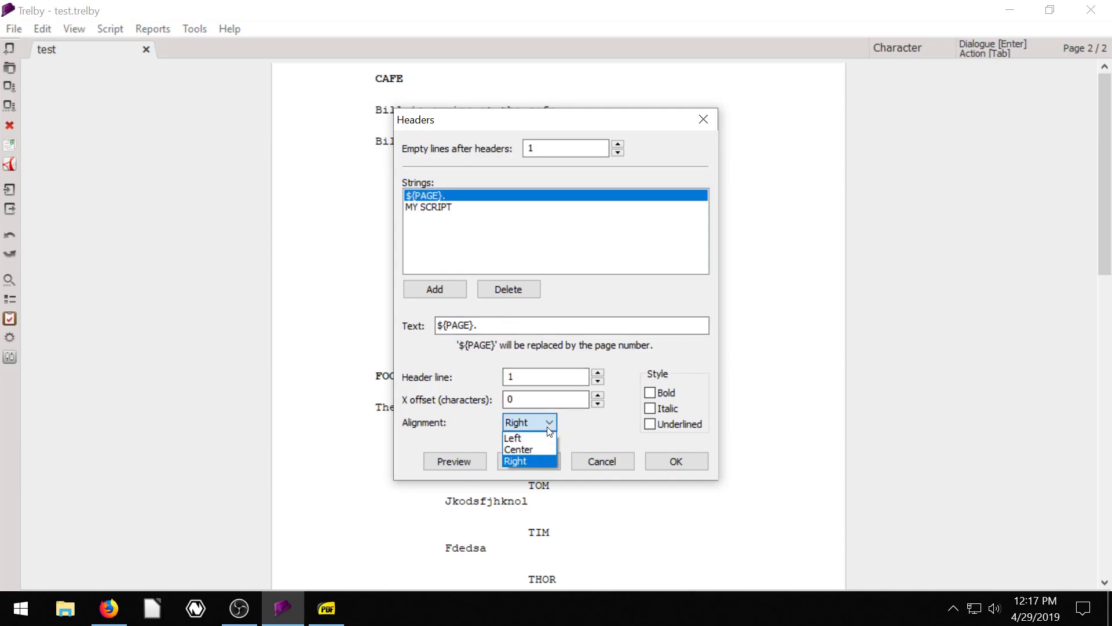
click(512, 438)
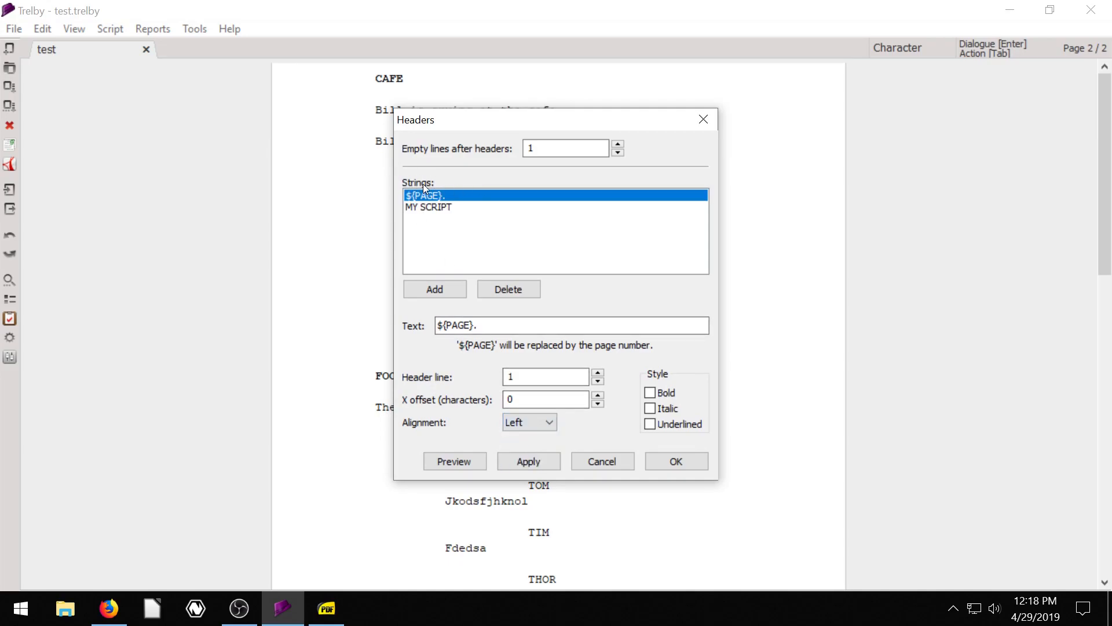
click(429, 207)
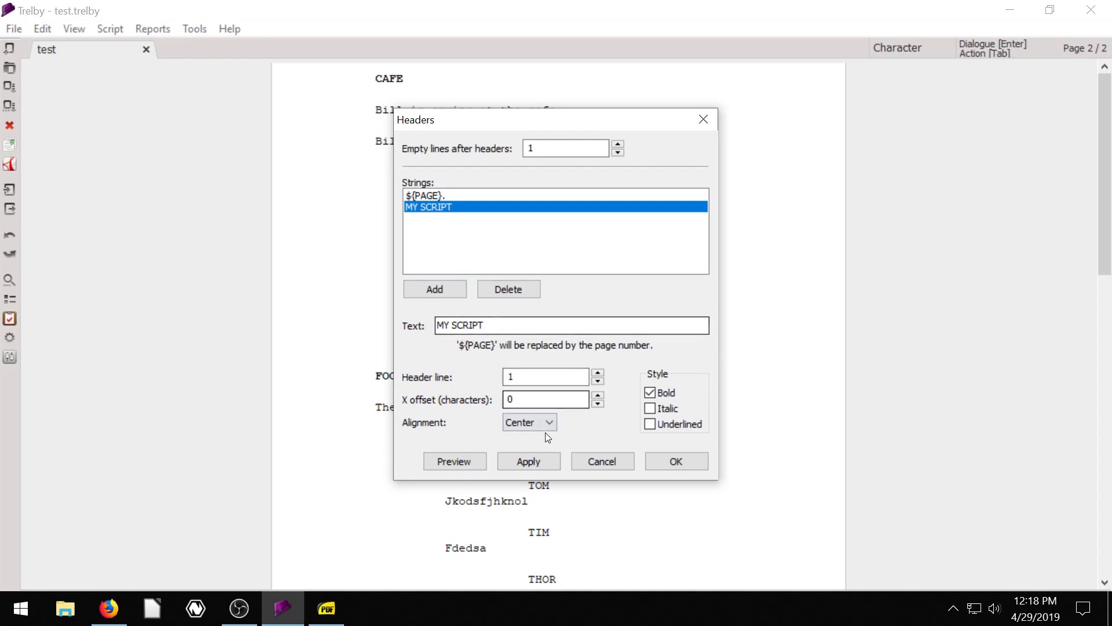
click(529, 422)
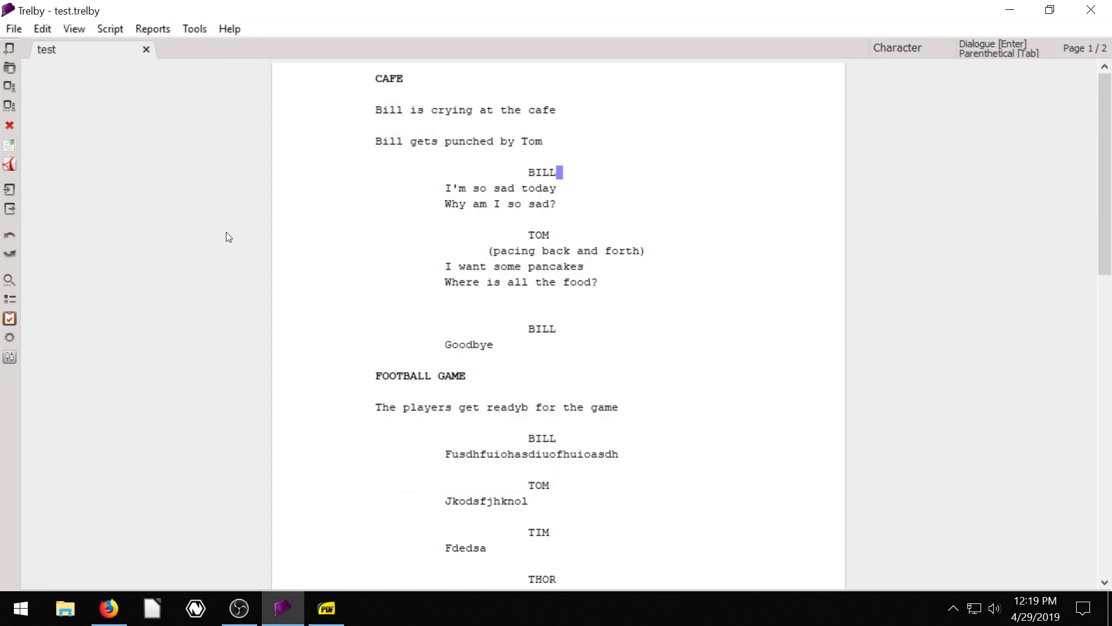
mouse_move(602, 81)
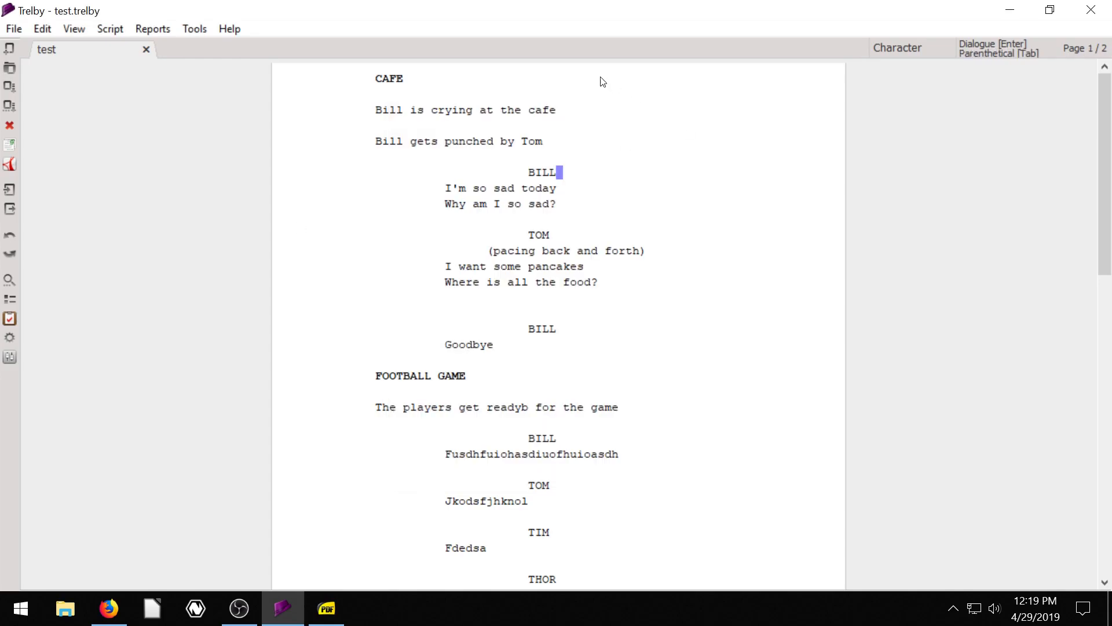